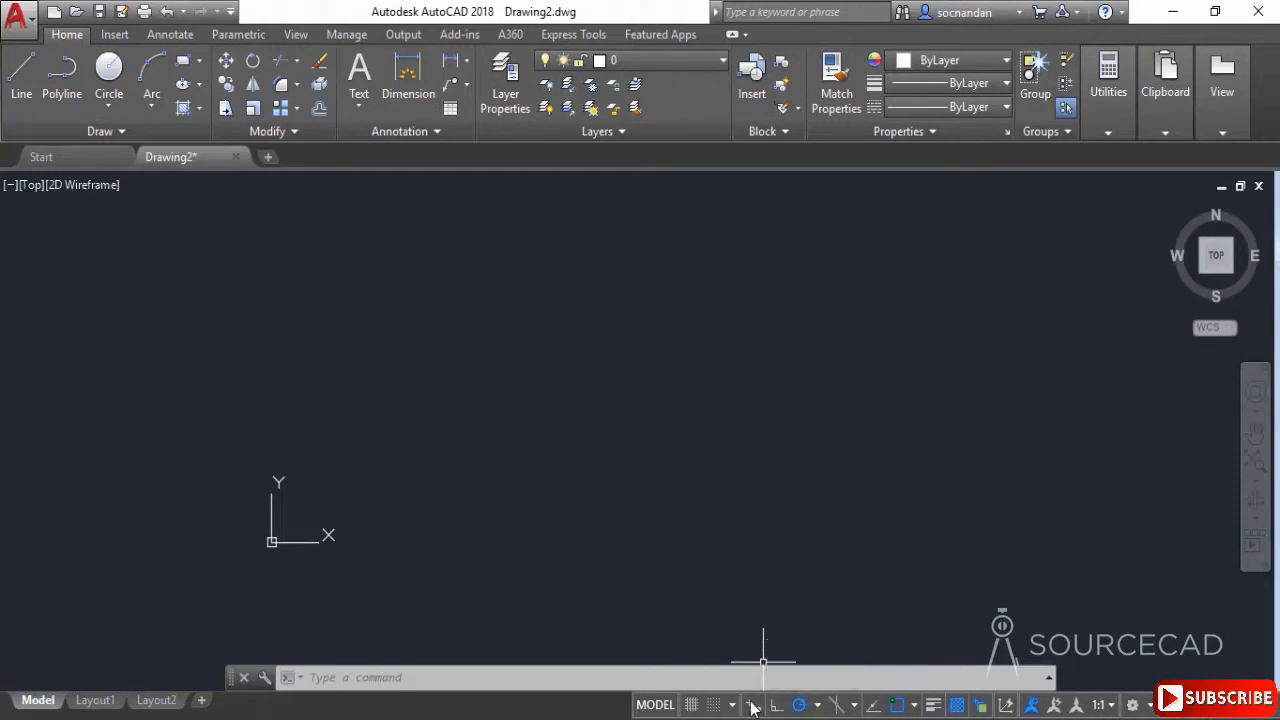
mouse_move(692, 704)
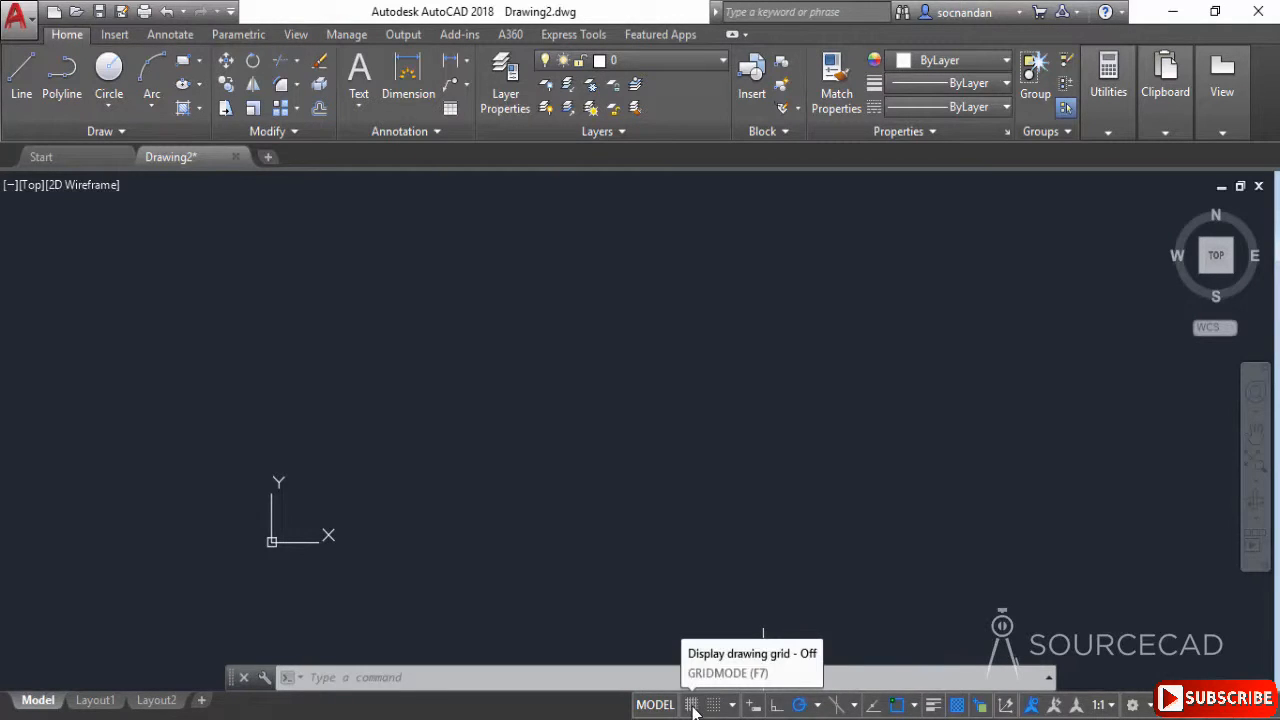
mouse_move(716, 704)
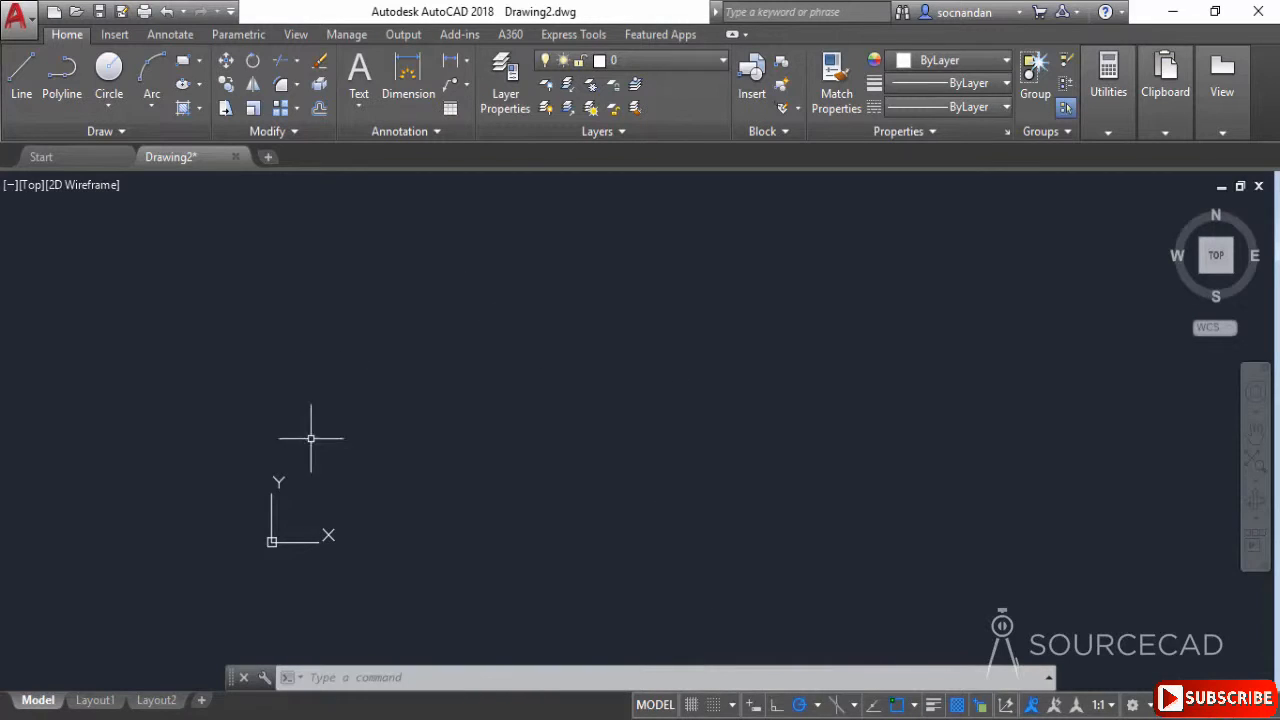
mouse_move(454, 510)
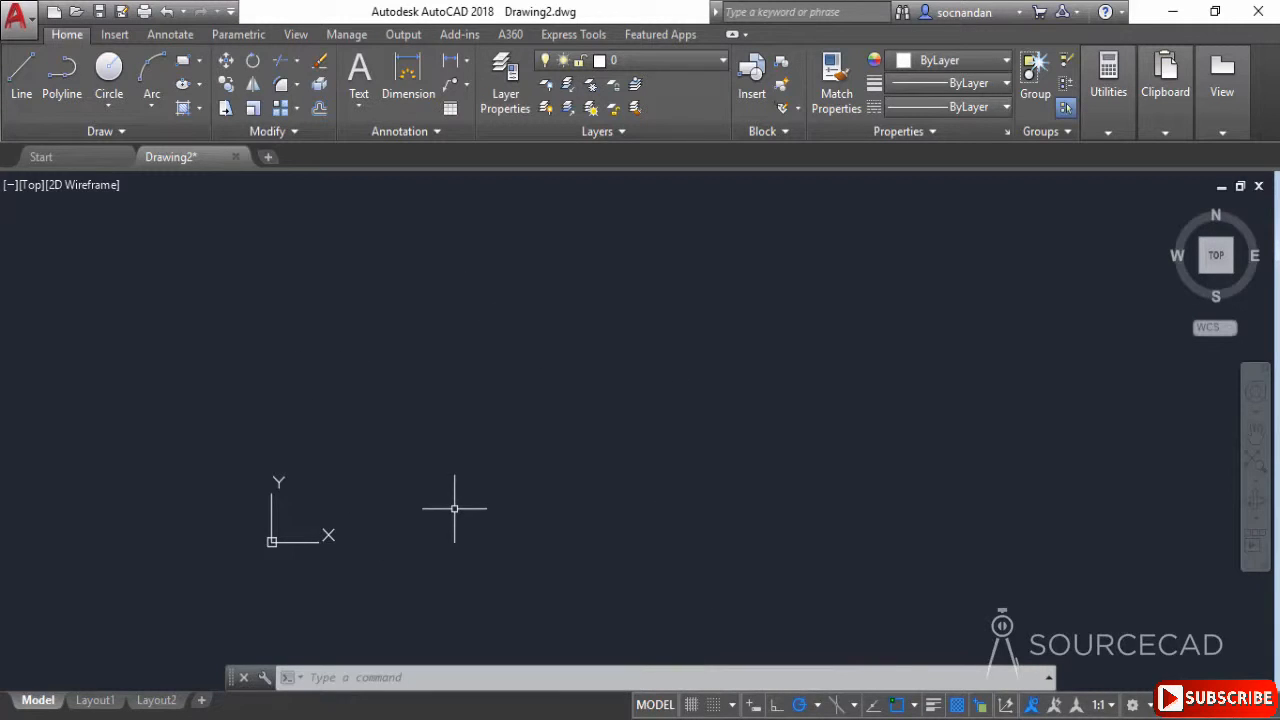
mouse_move(776, 332)
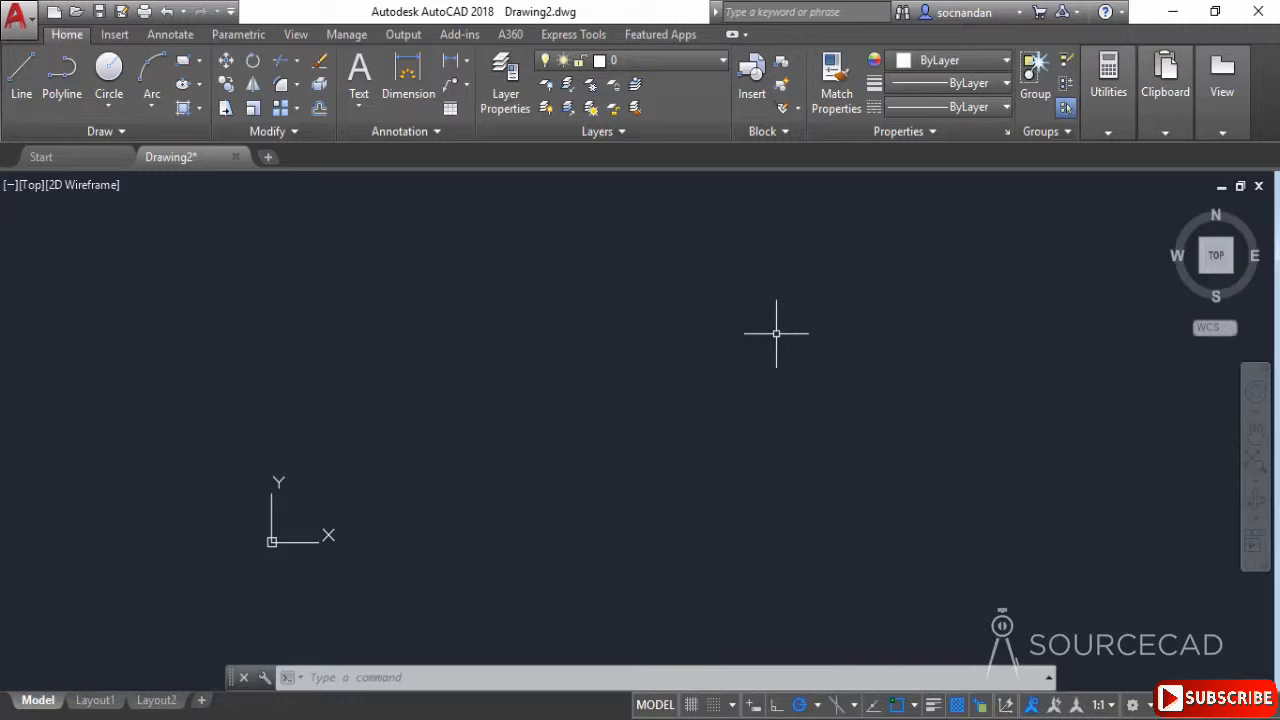
mouse_move(564, 332)
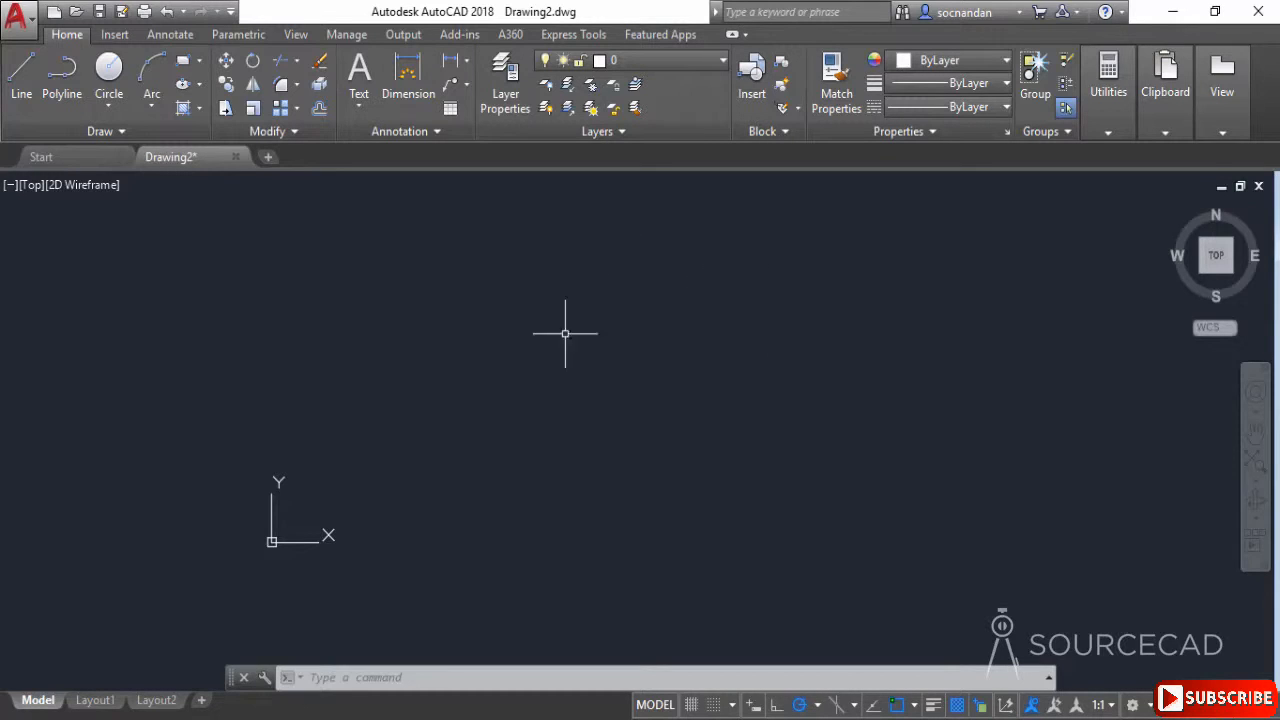
mouse_move(272, 272)
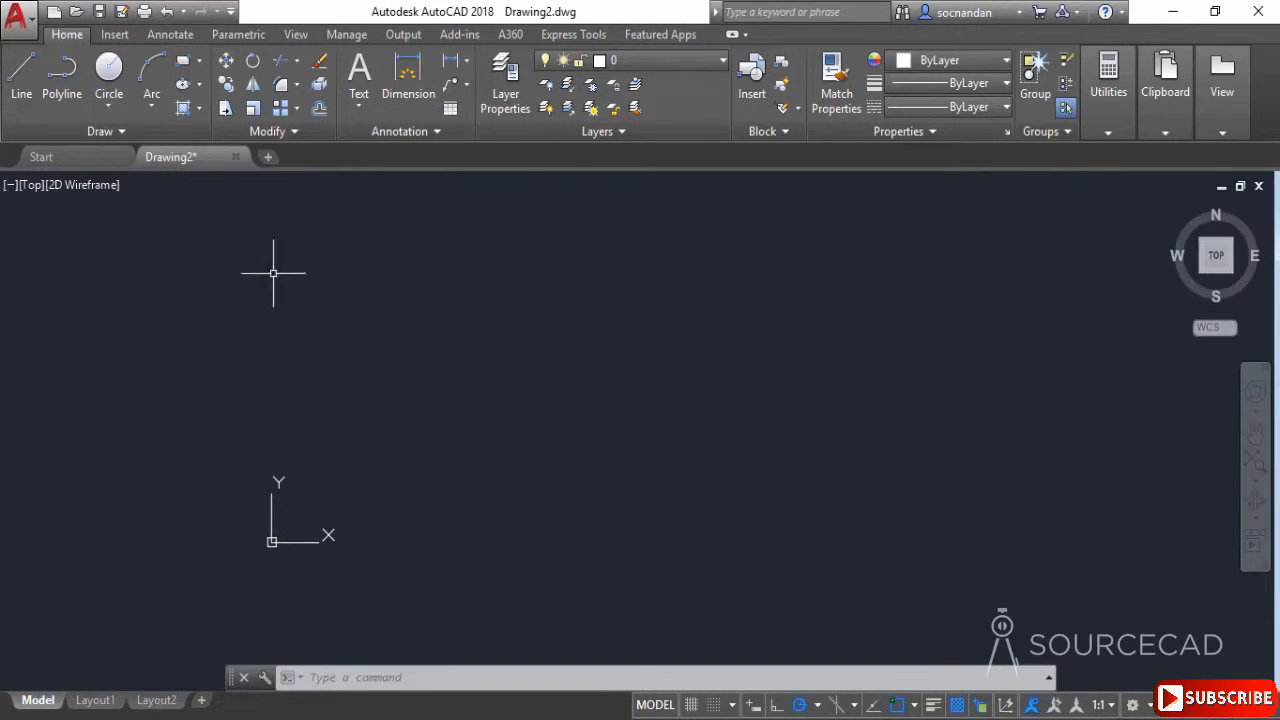
mouse_move(856, 458)
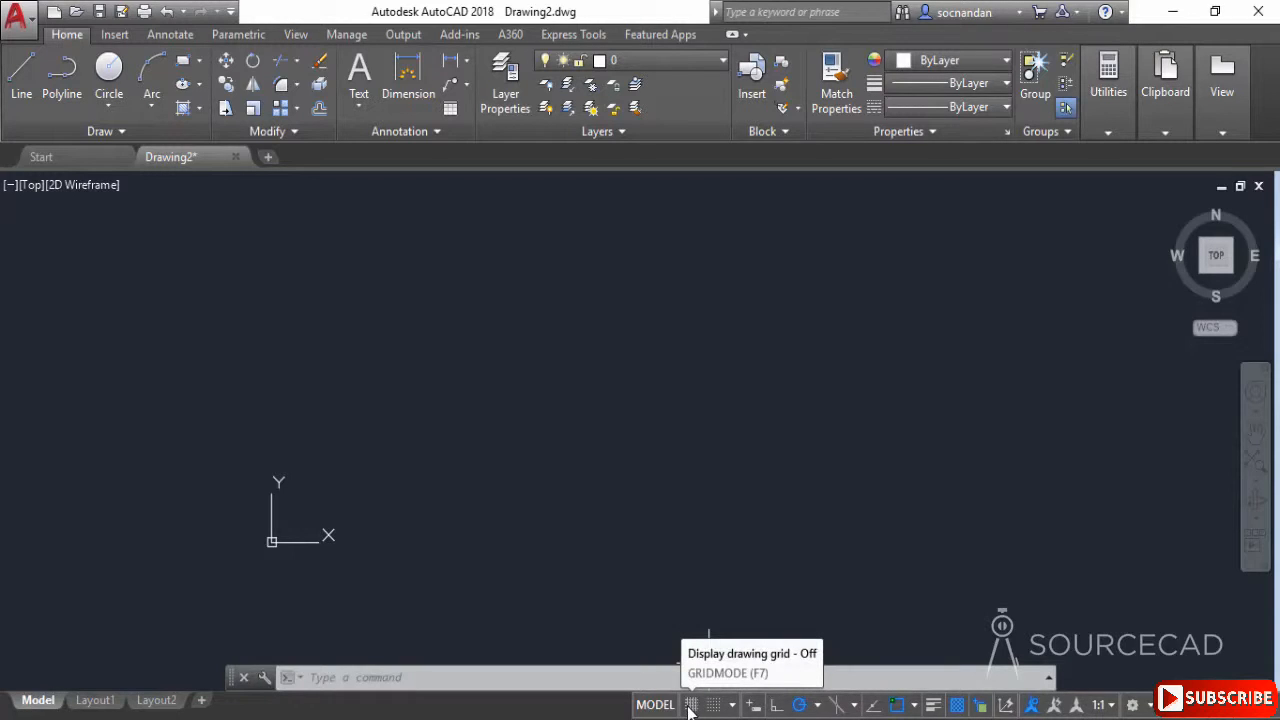
Switch the drawing grid display on with F7 and the status-bar Grid toggle
key(f7)
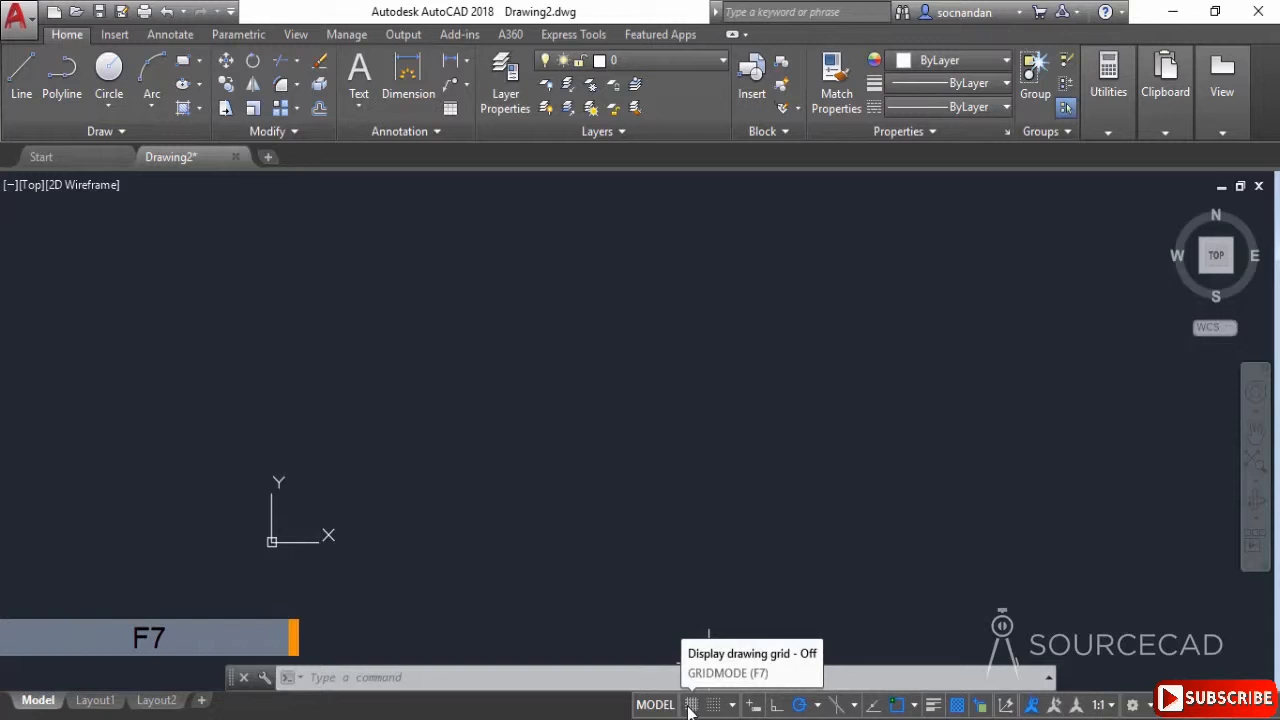
click(692, 704)
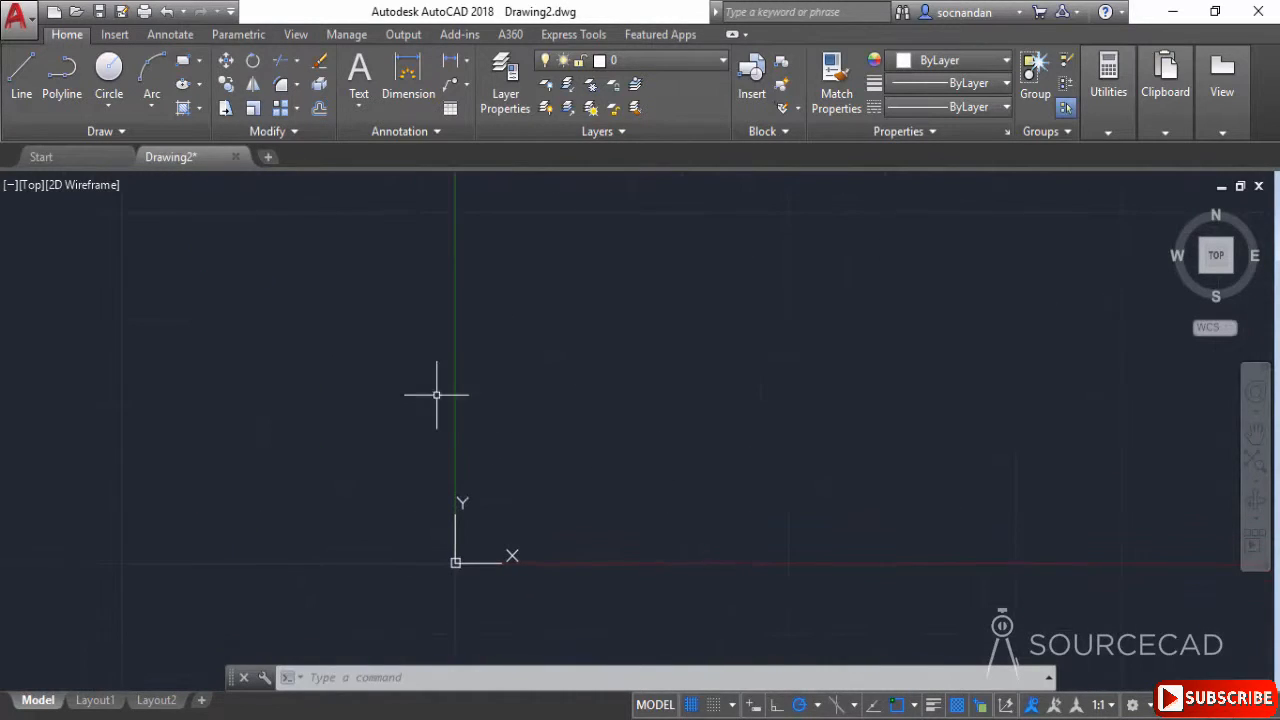
mouse_move(452, 304)
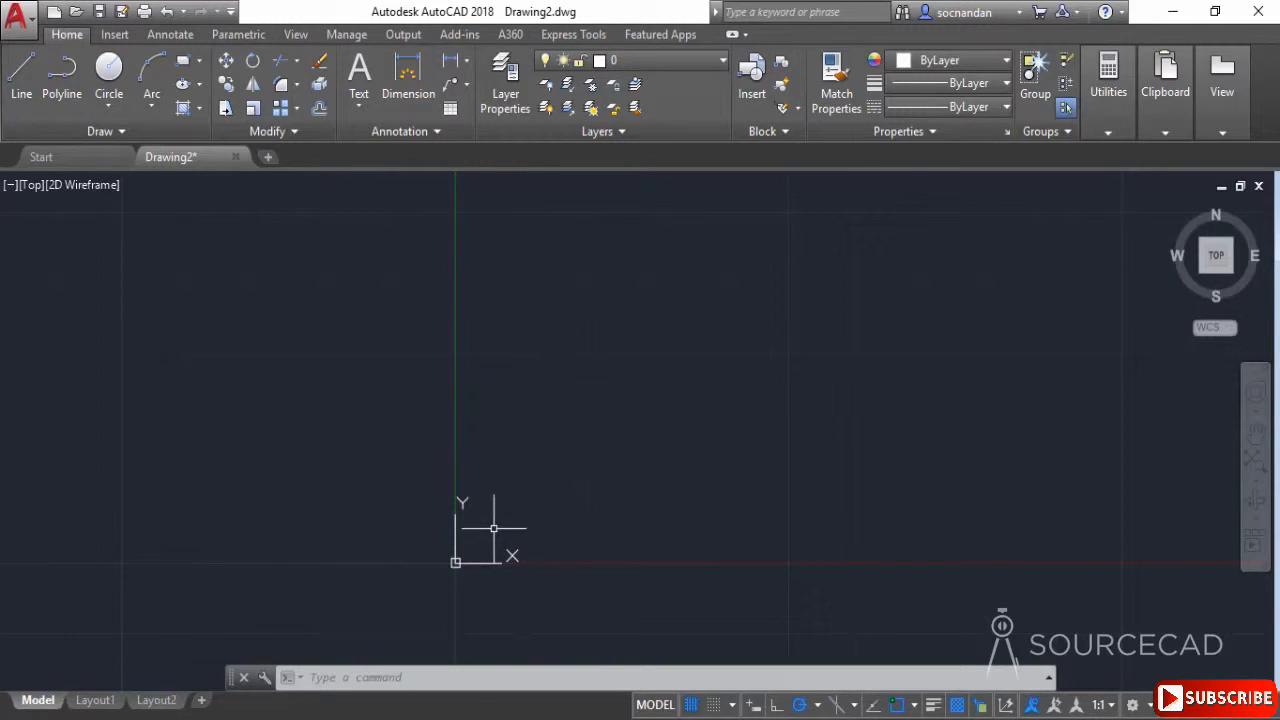
mouse_move(744, 524)
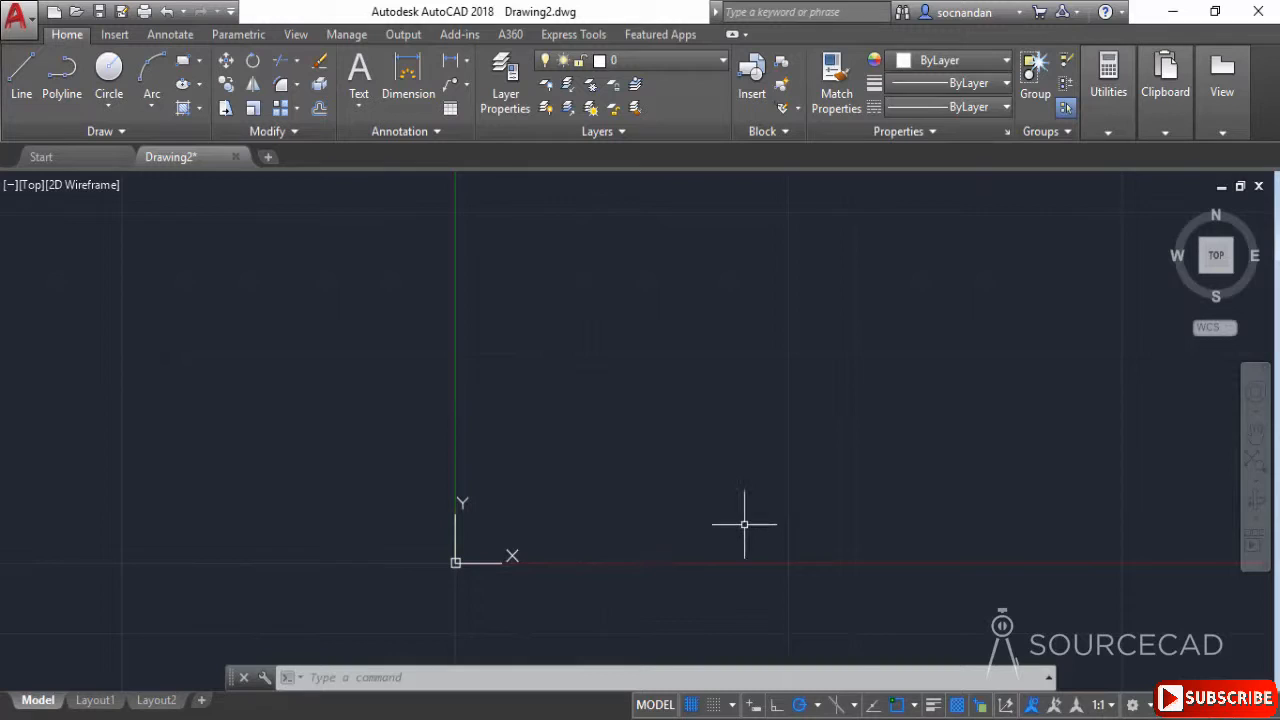
mouse_move(424, 248)
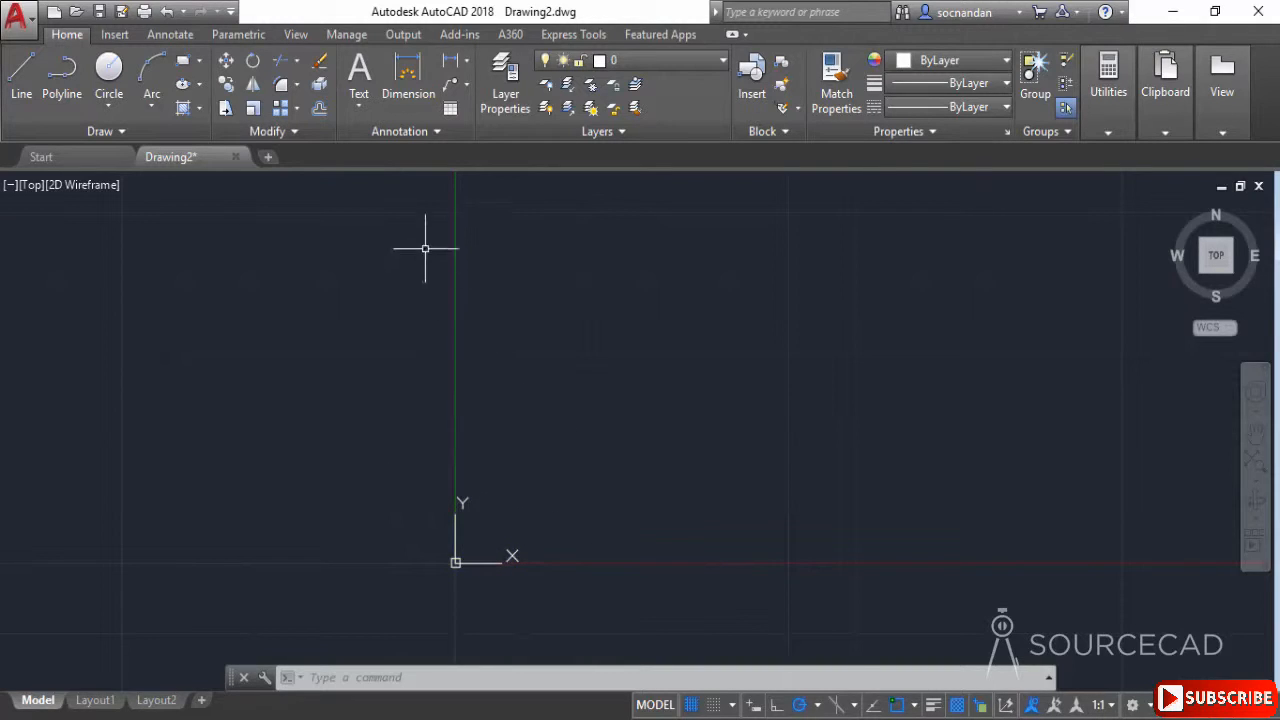
mouse_move(780, 552)
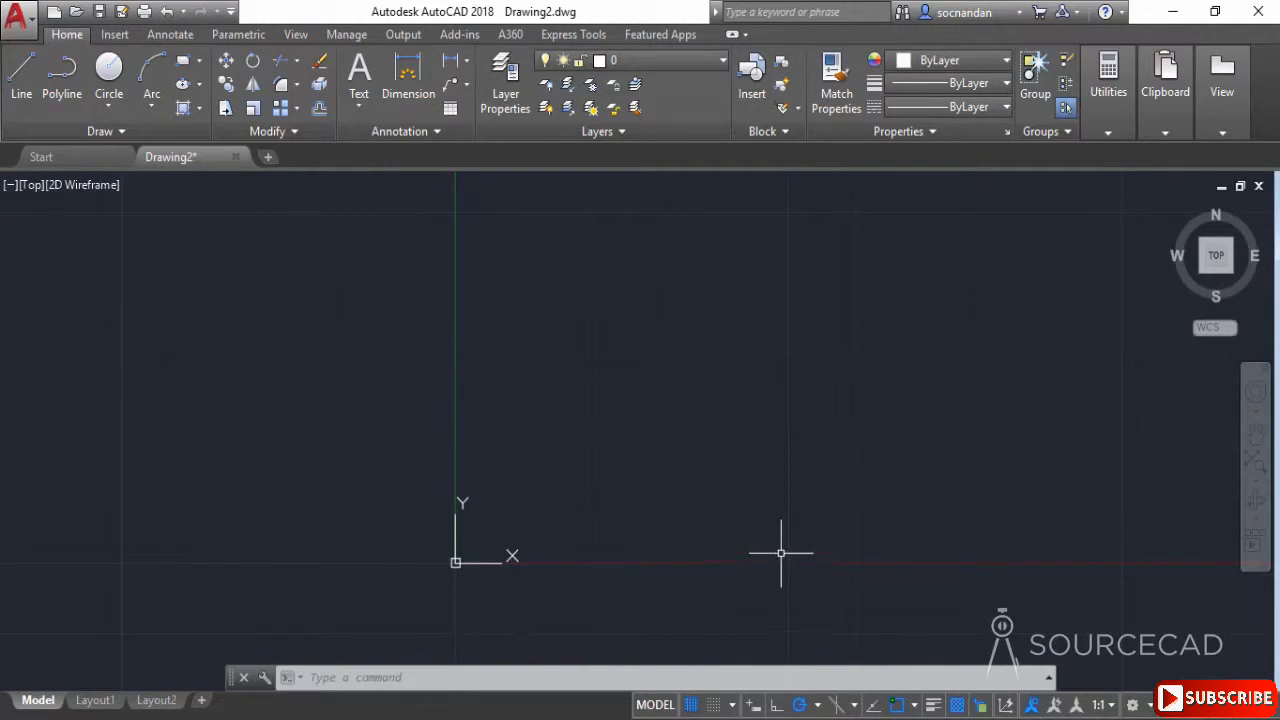
mouse_move(430, 236)
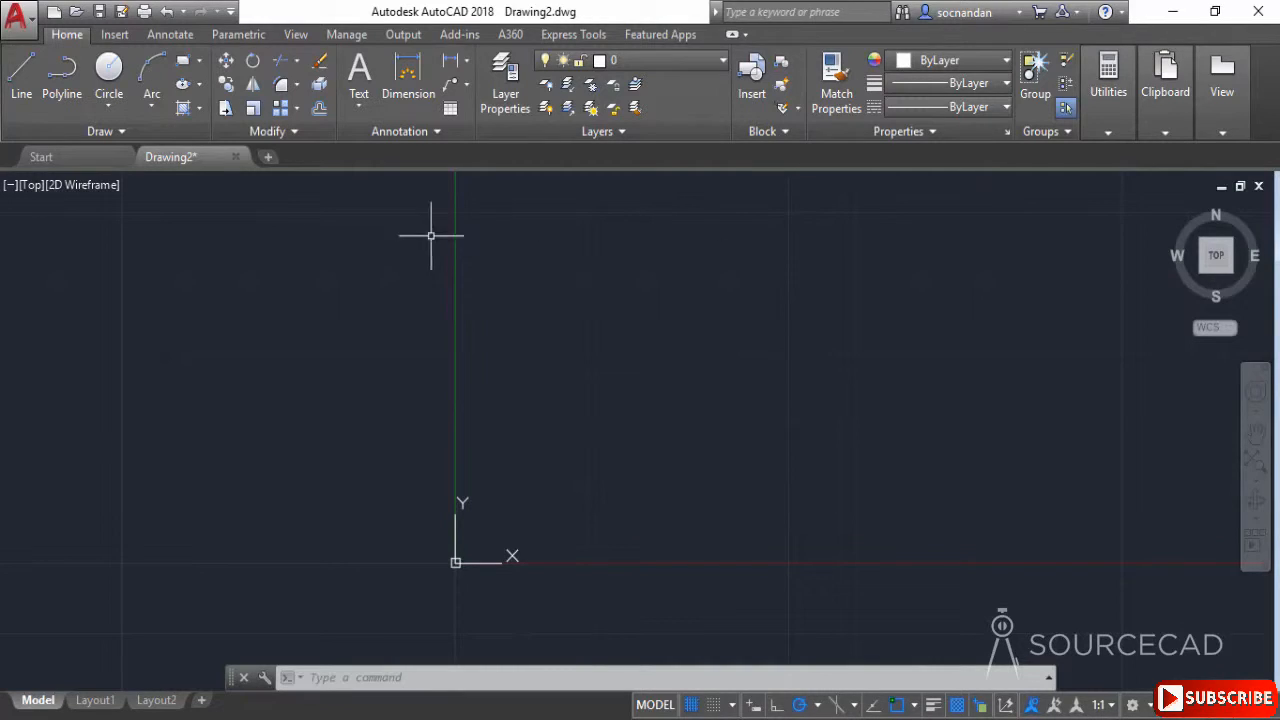
mouse_move(512, 380)
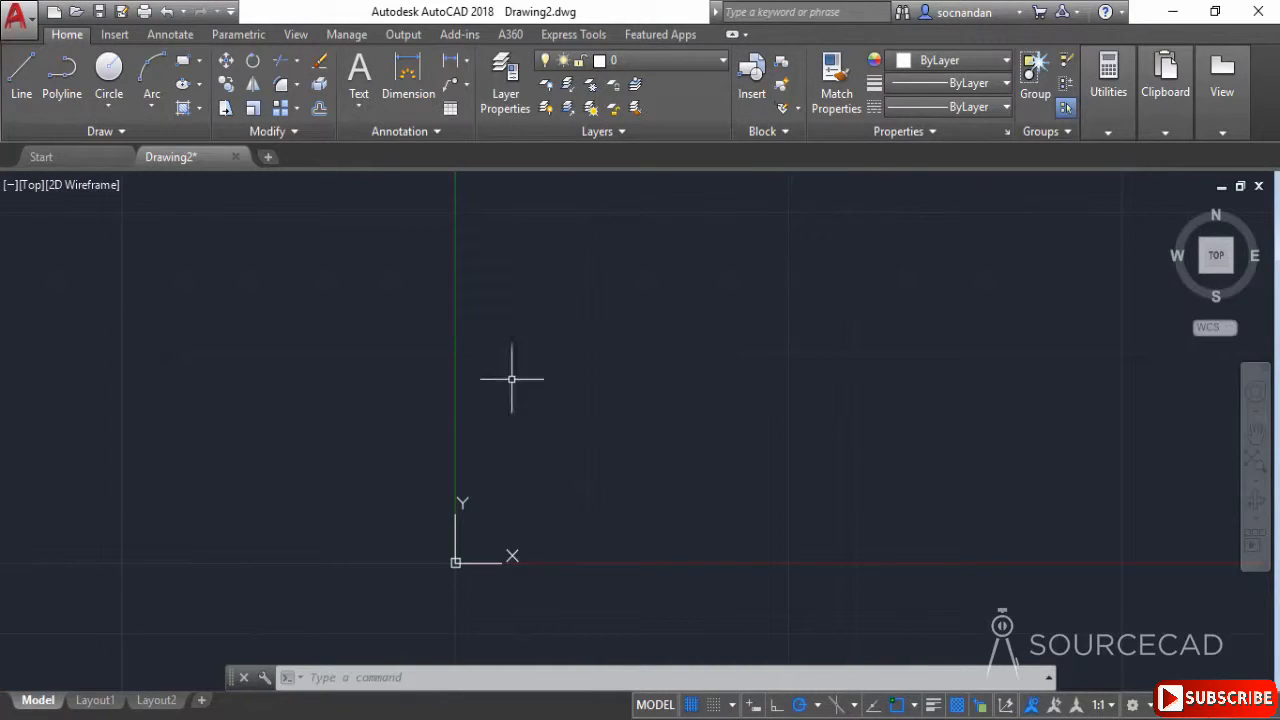
mouse_move(656, 390)
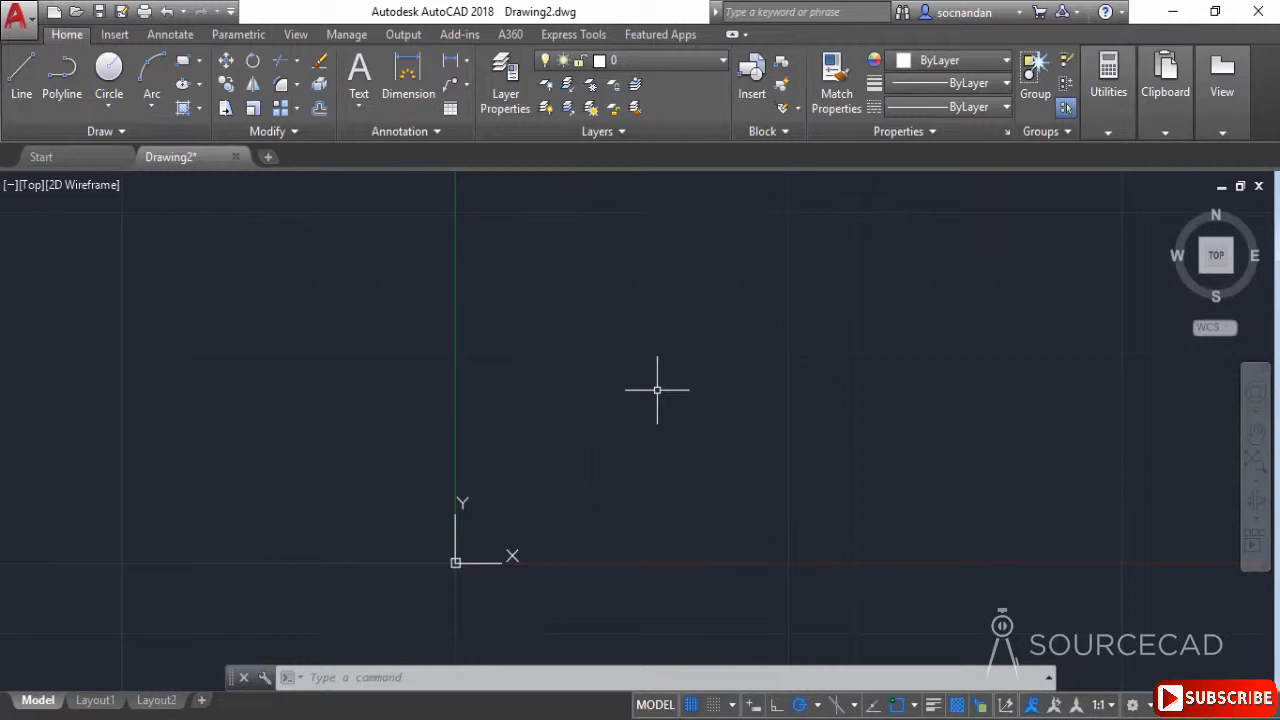
mouse_move(800, 268)
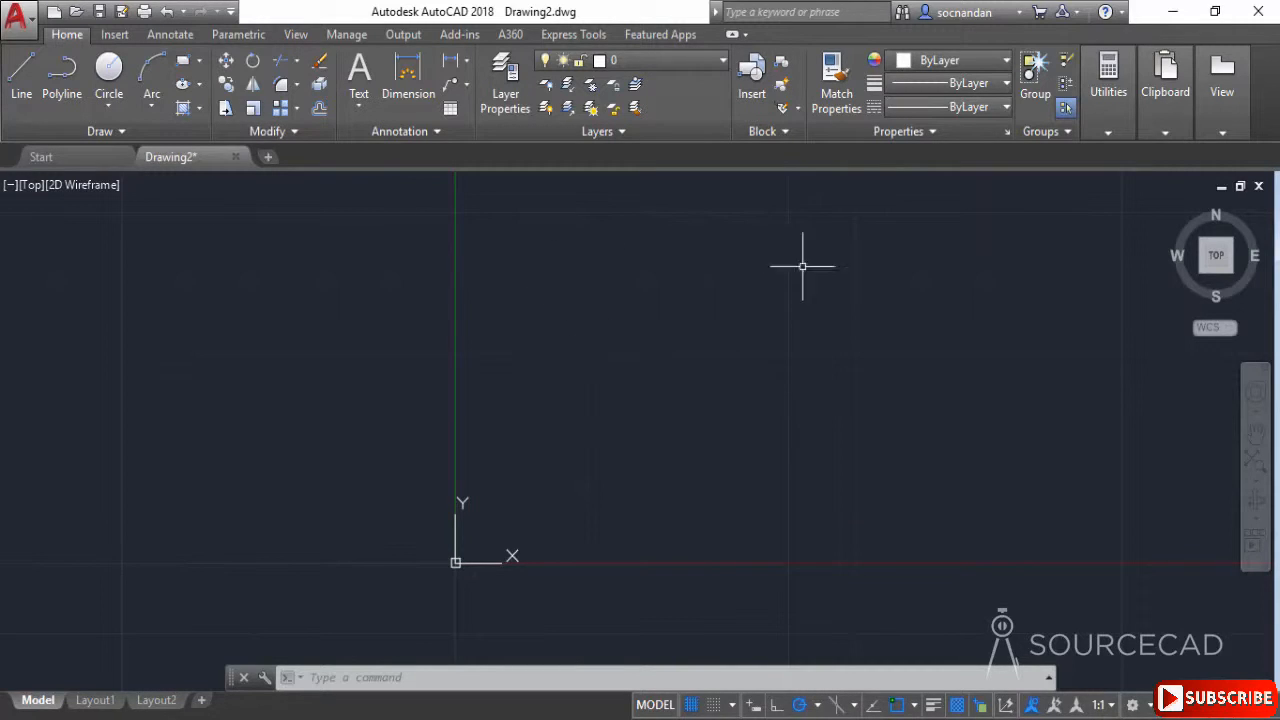
mouse_move(644, 436)
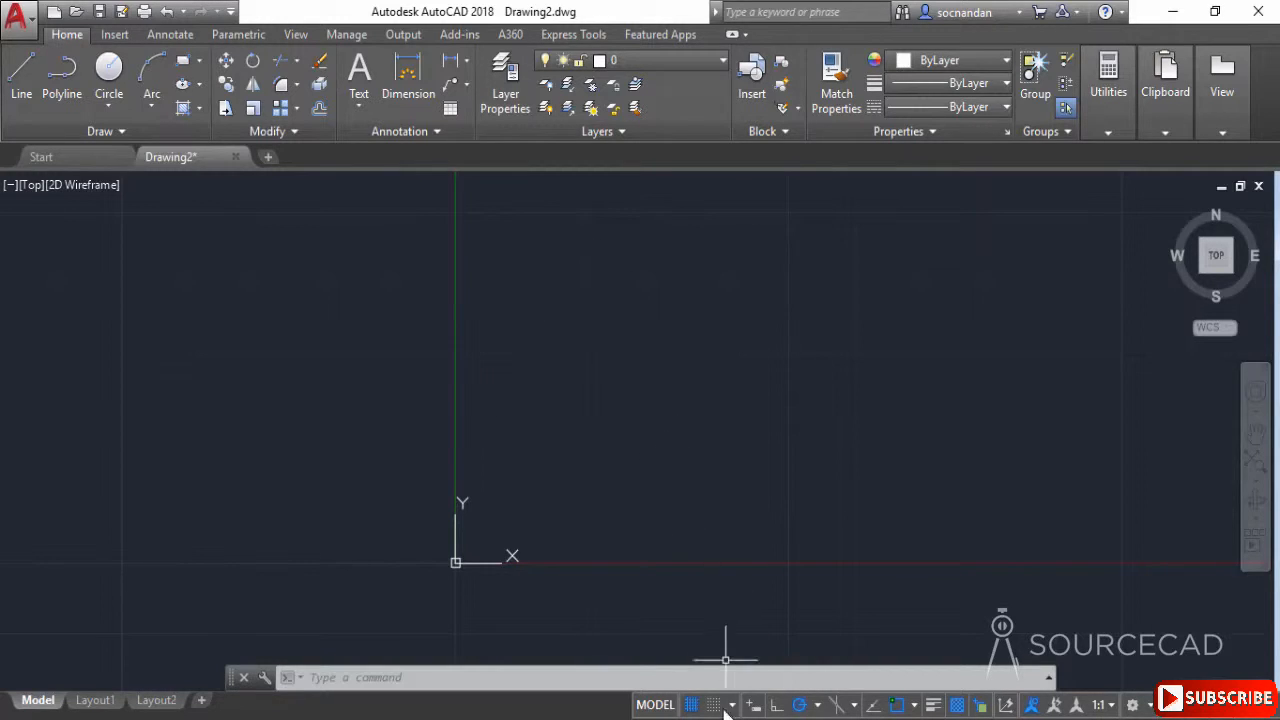
mouse_move(692, 704)
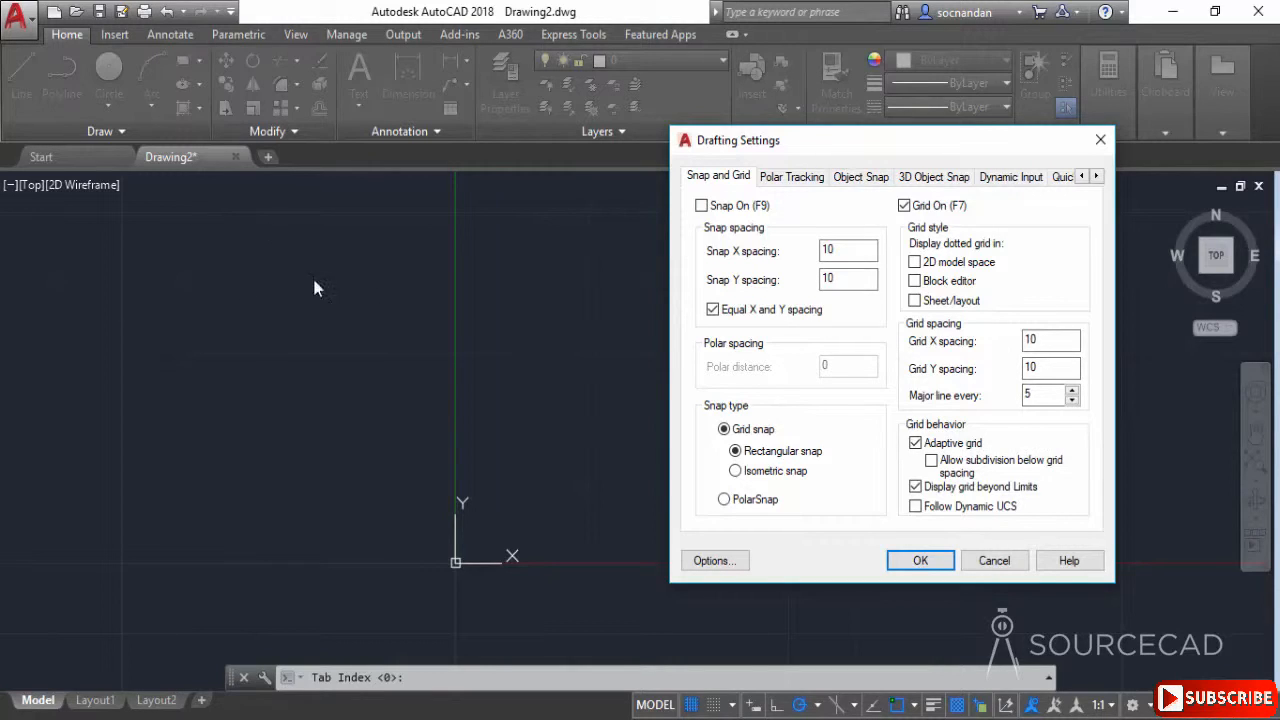
mouse_move(210, 528)
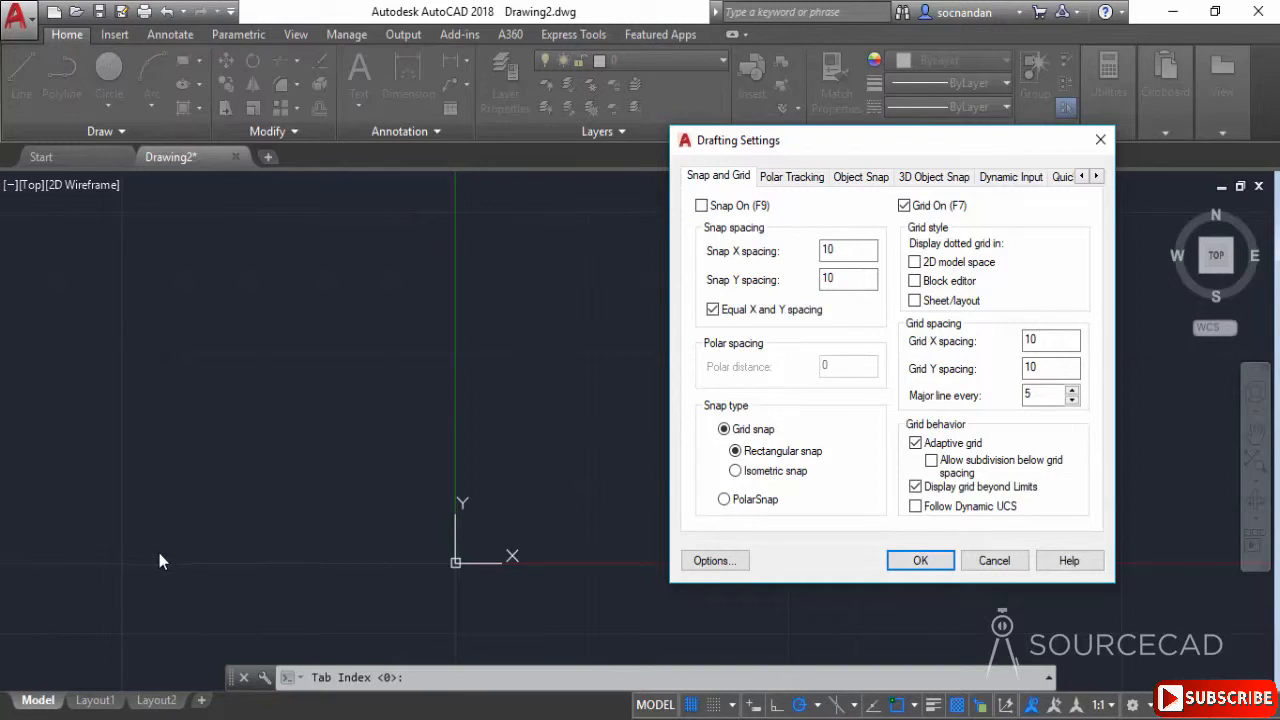
mouse_move(366, 464)
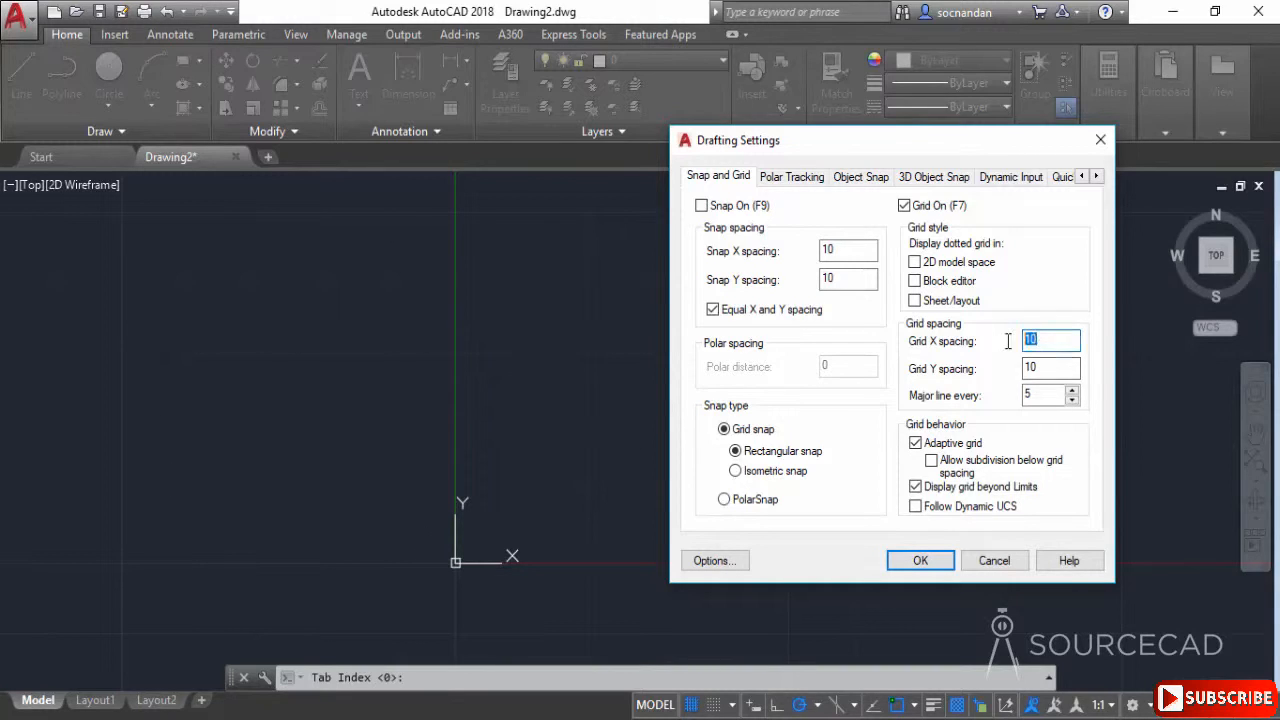
Apply grid X and Y spacing 1 with a major line every 10 in Drafting Settings
text(1)
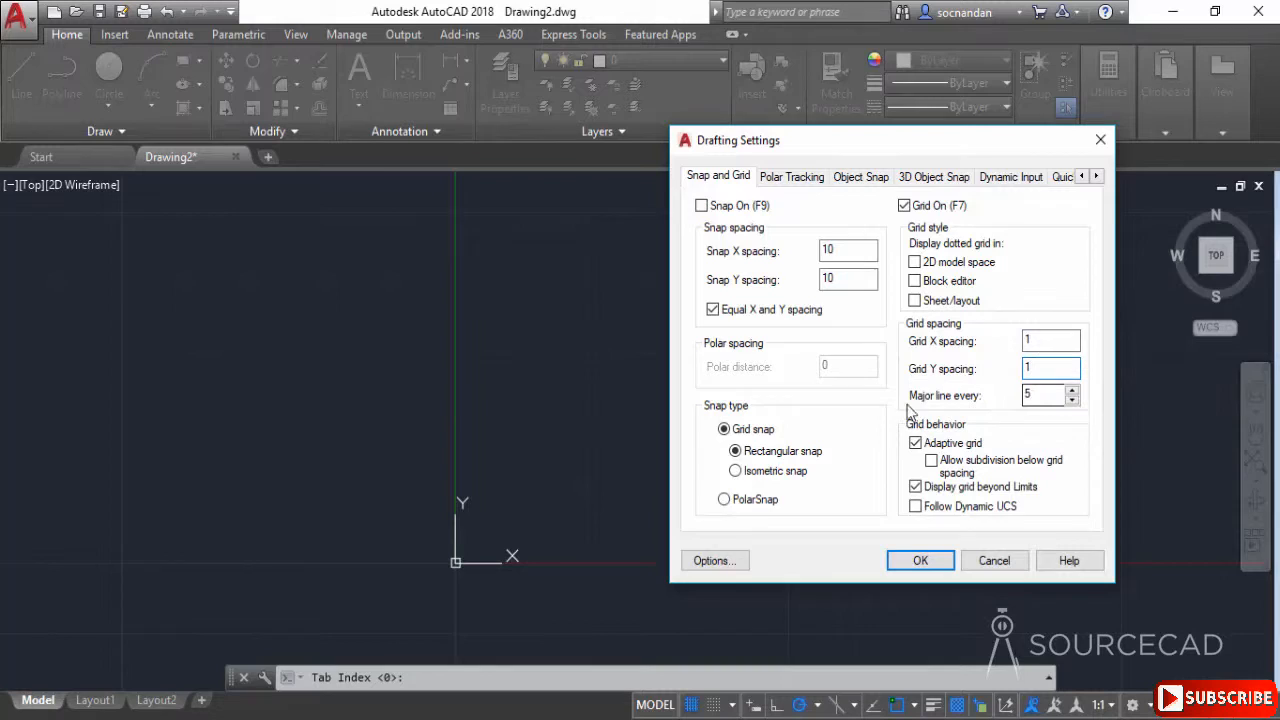
click(1044, 396)
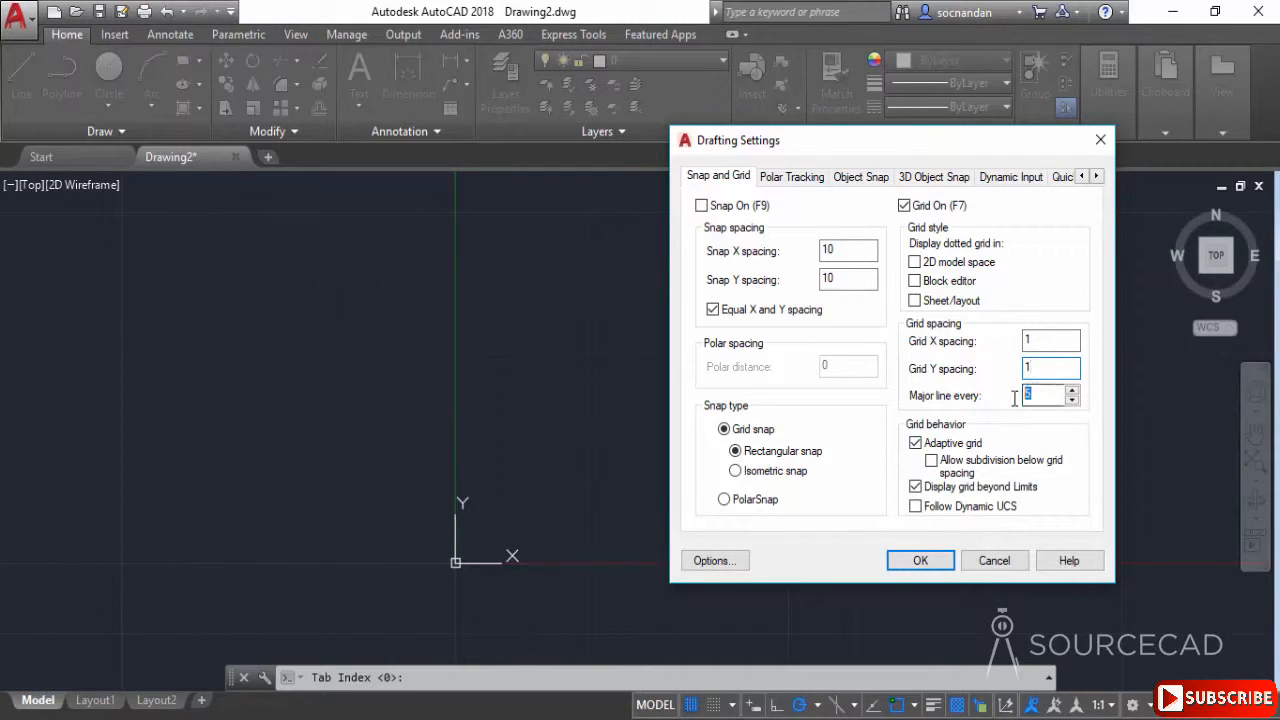
text(10)
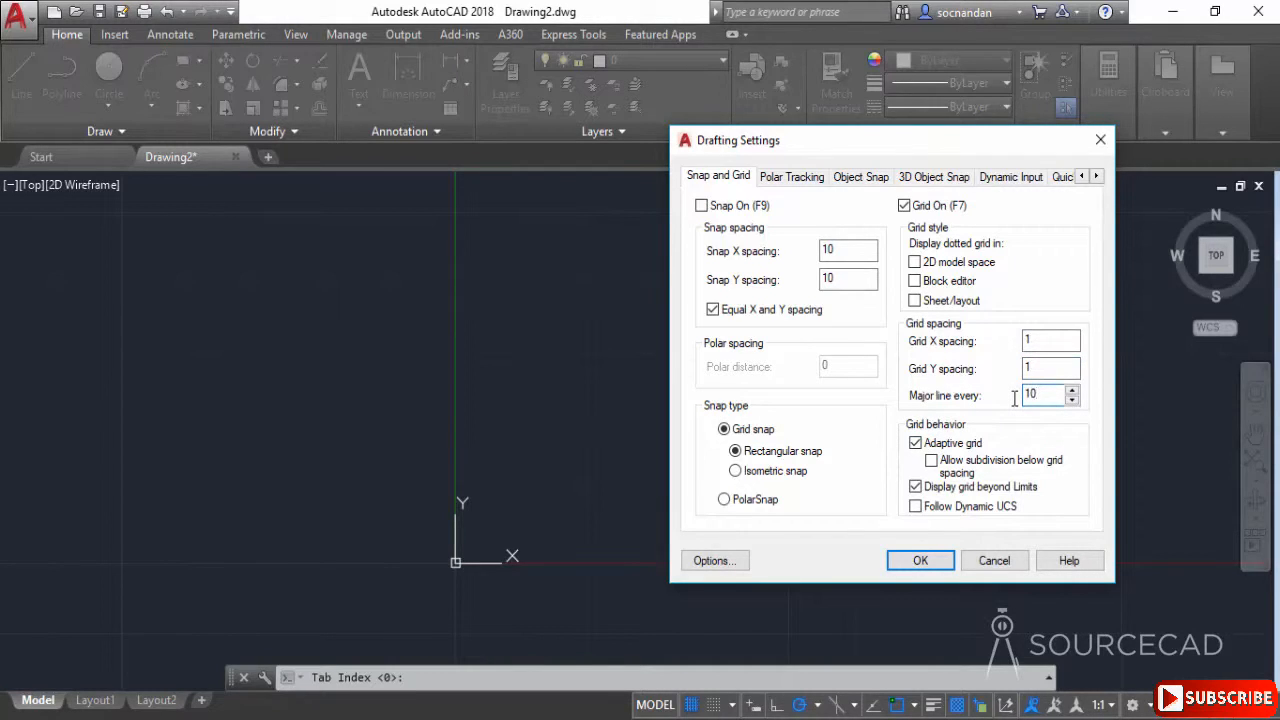
click(1050, 368)
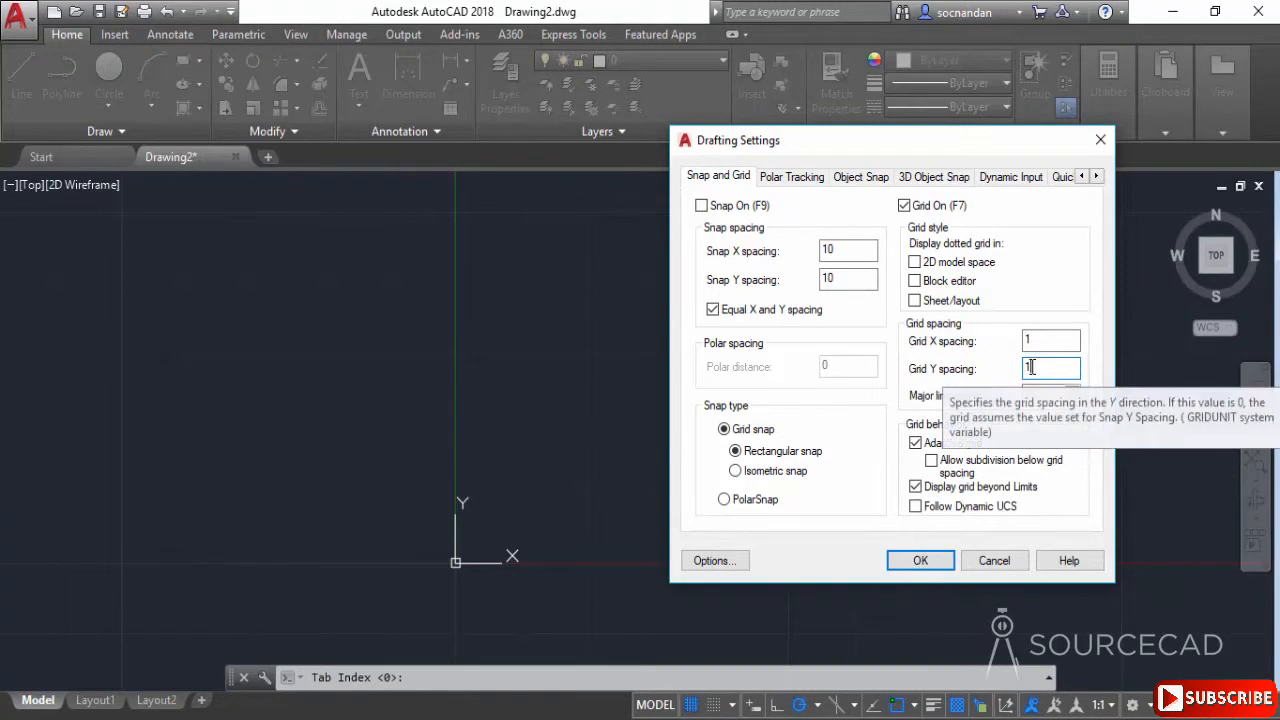
click(920, 560)
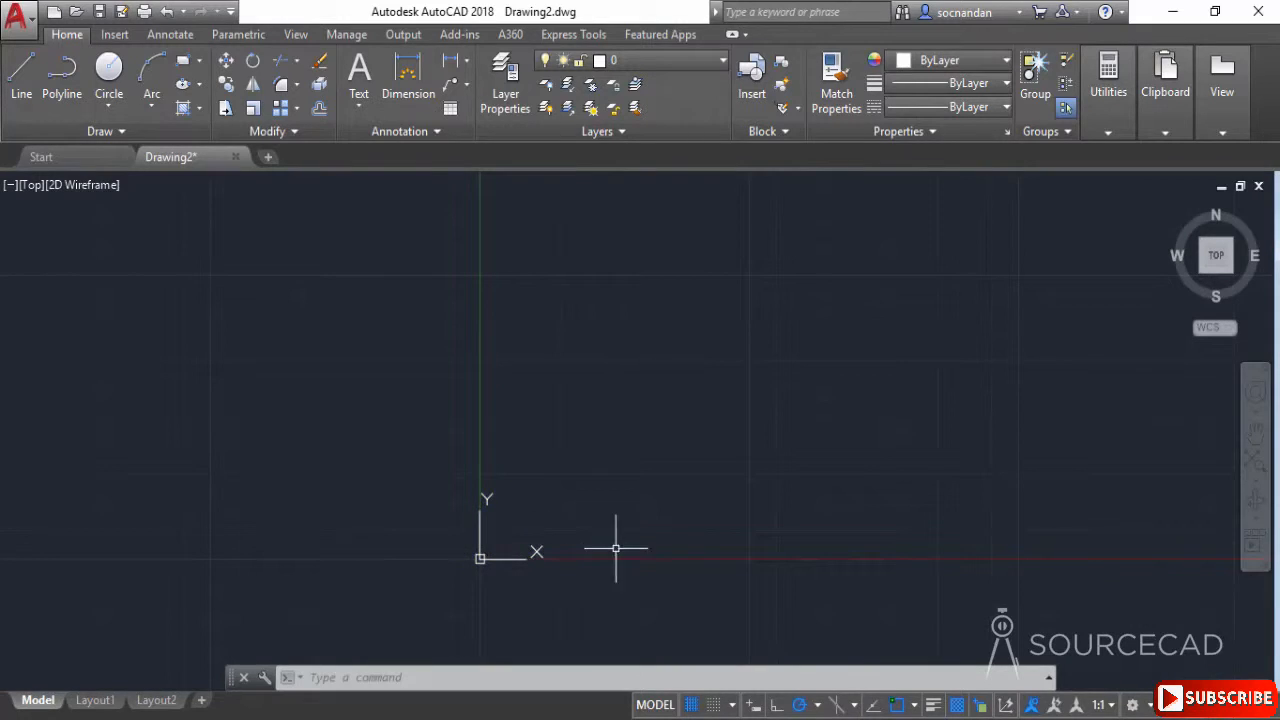
mouse_move(764, 284)
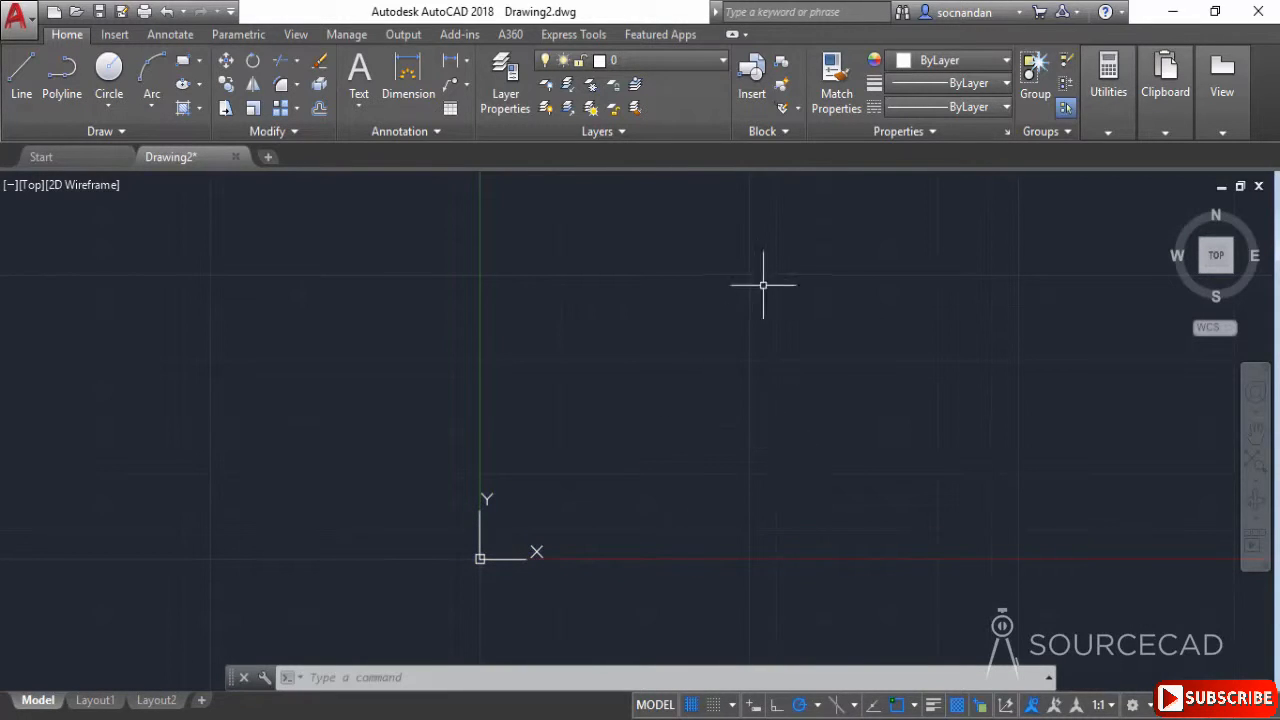
mouse_move(624, 566)
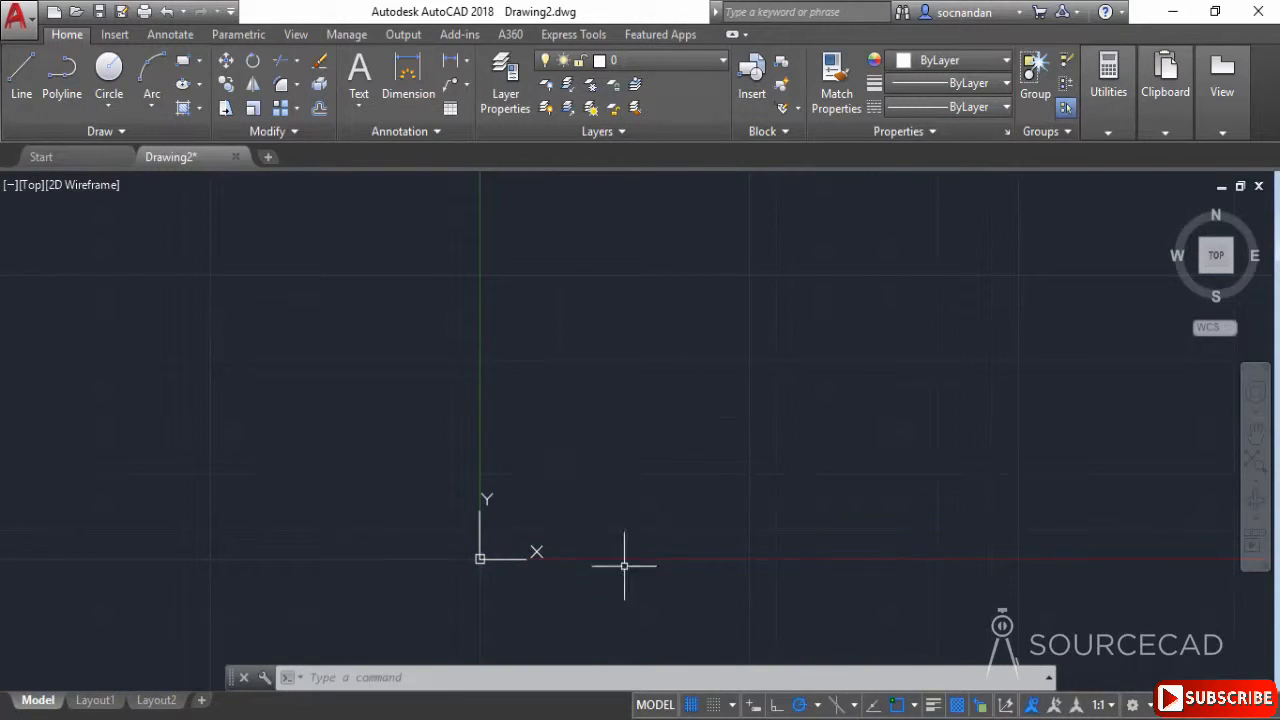
mouse_move(714, 704)
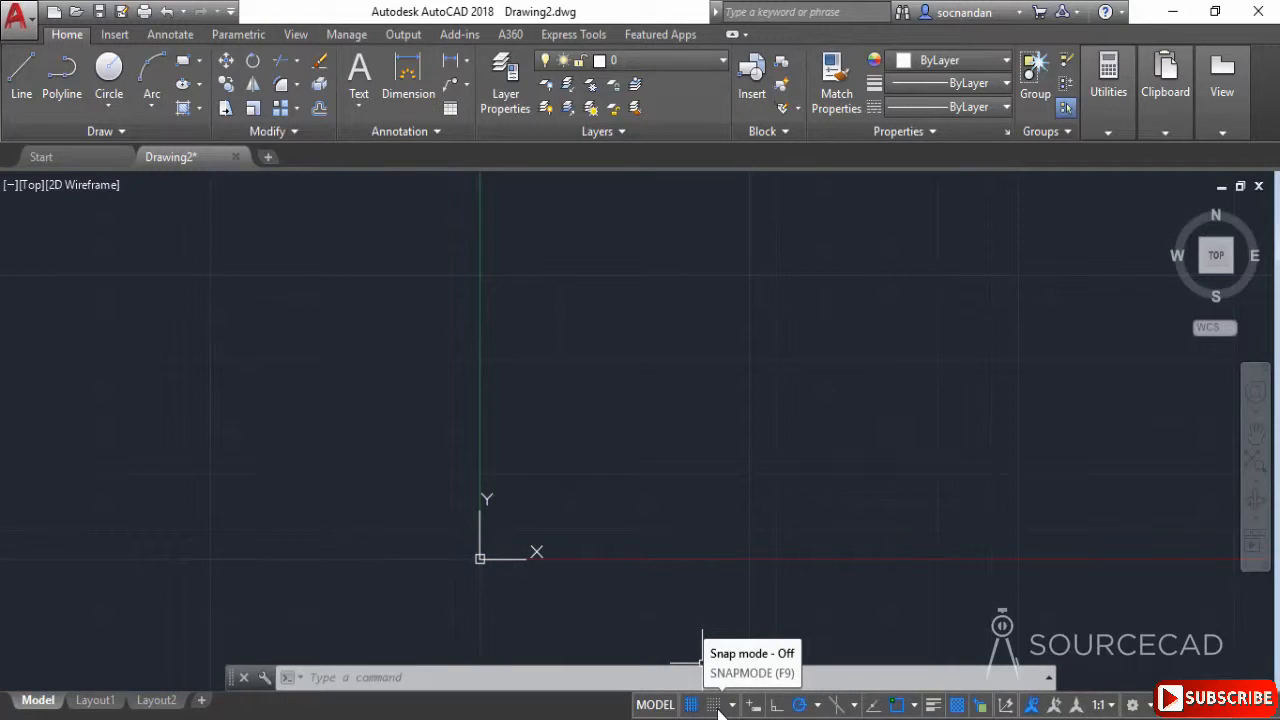
Turn Snap mode on from the status bar and show its options with Grid Snap checked
key(f9)
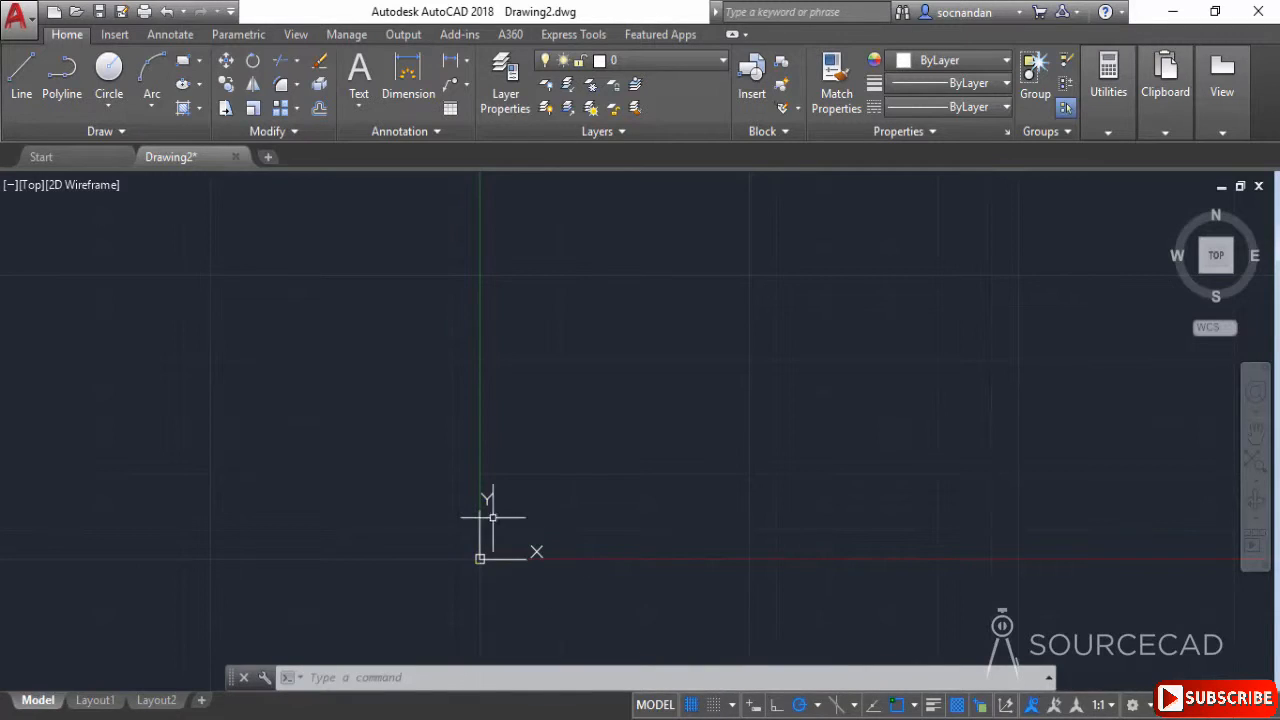
mouse_move(732, 400)
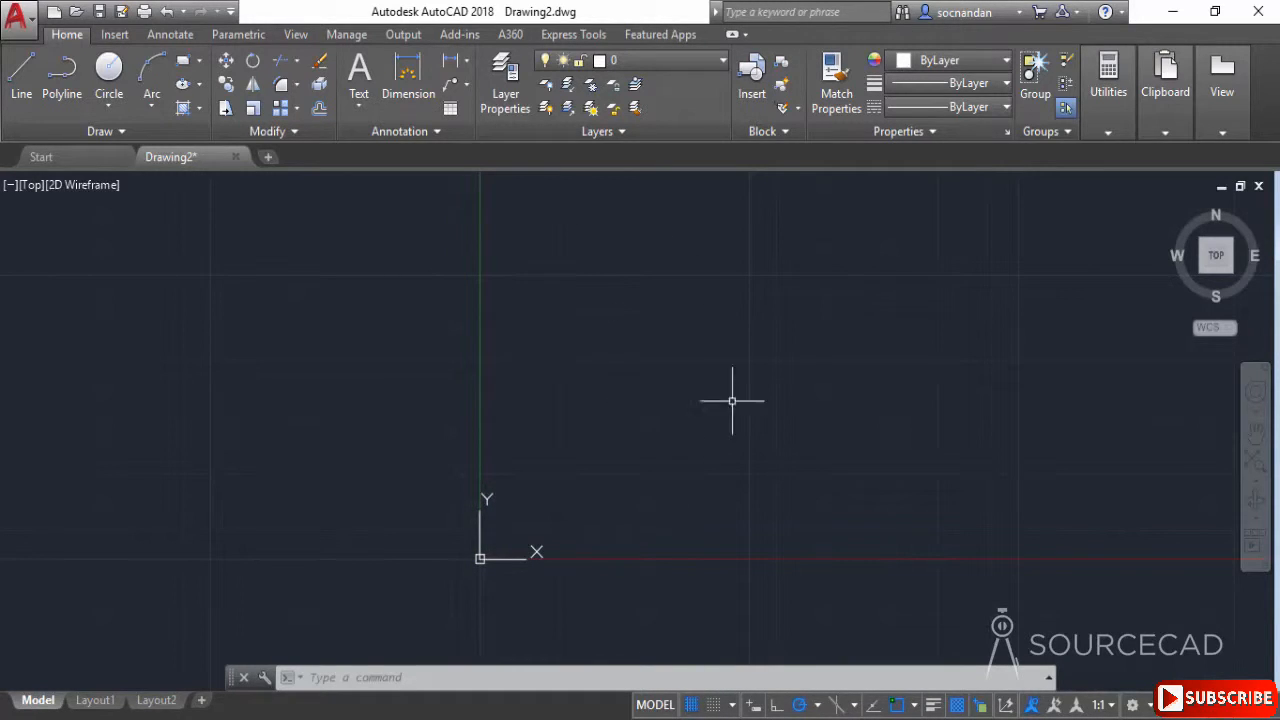
mouse_move(714, 704)
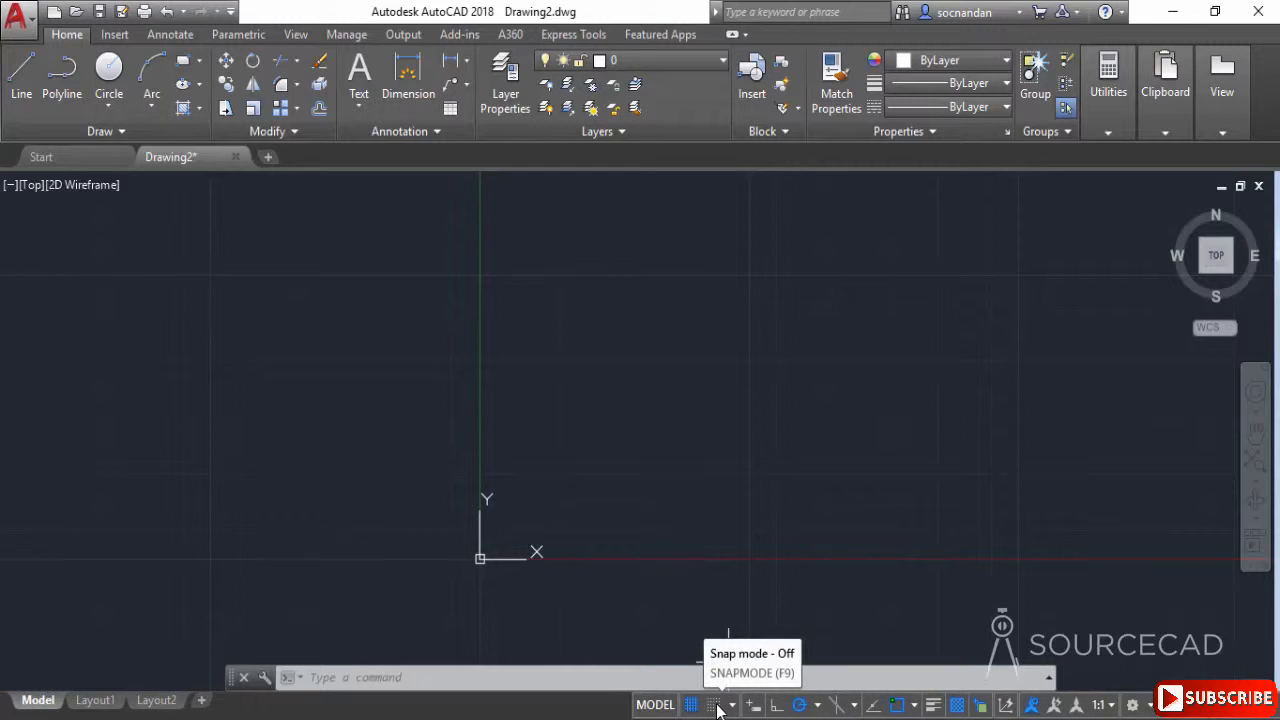
click(712, 704)
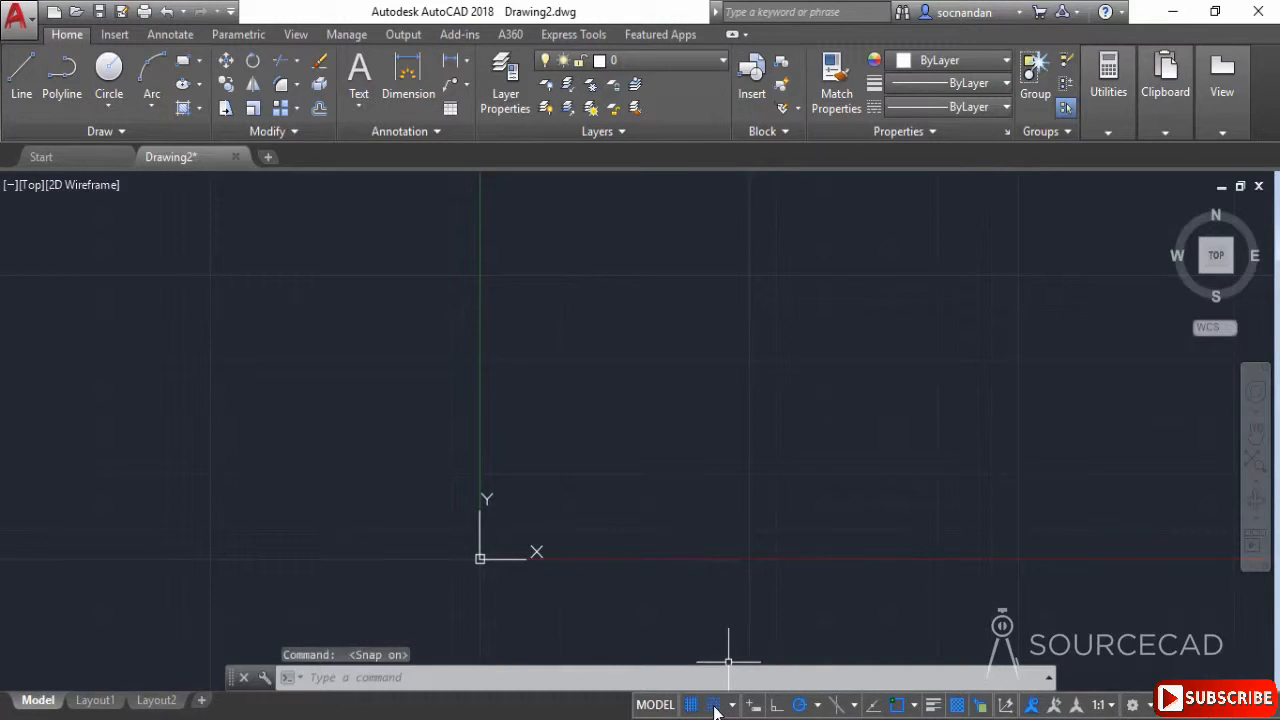
click(732, 704)
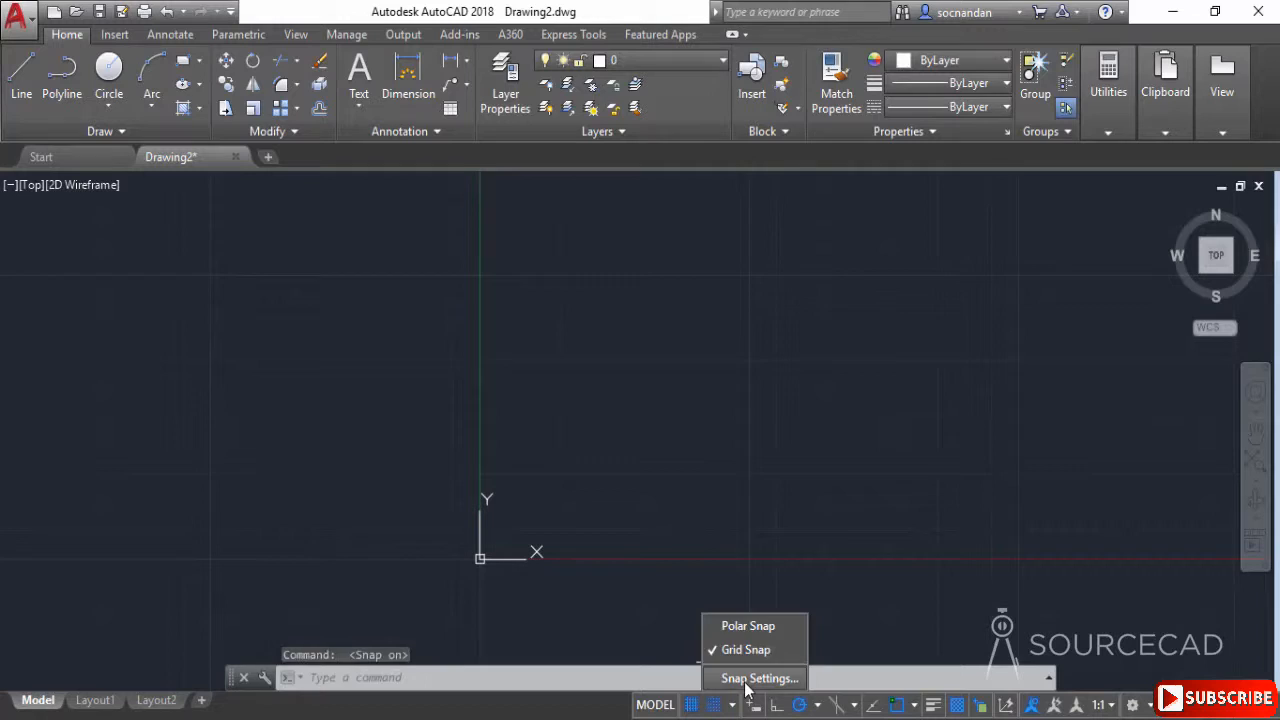
In Snap Settings, set Snap X spacing 1 with Equal X and Y, and apply it
click(760, 678)
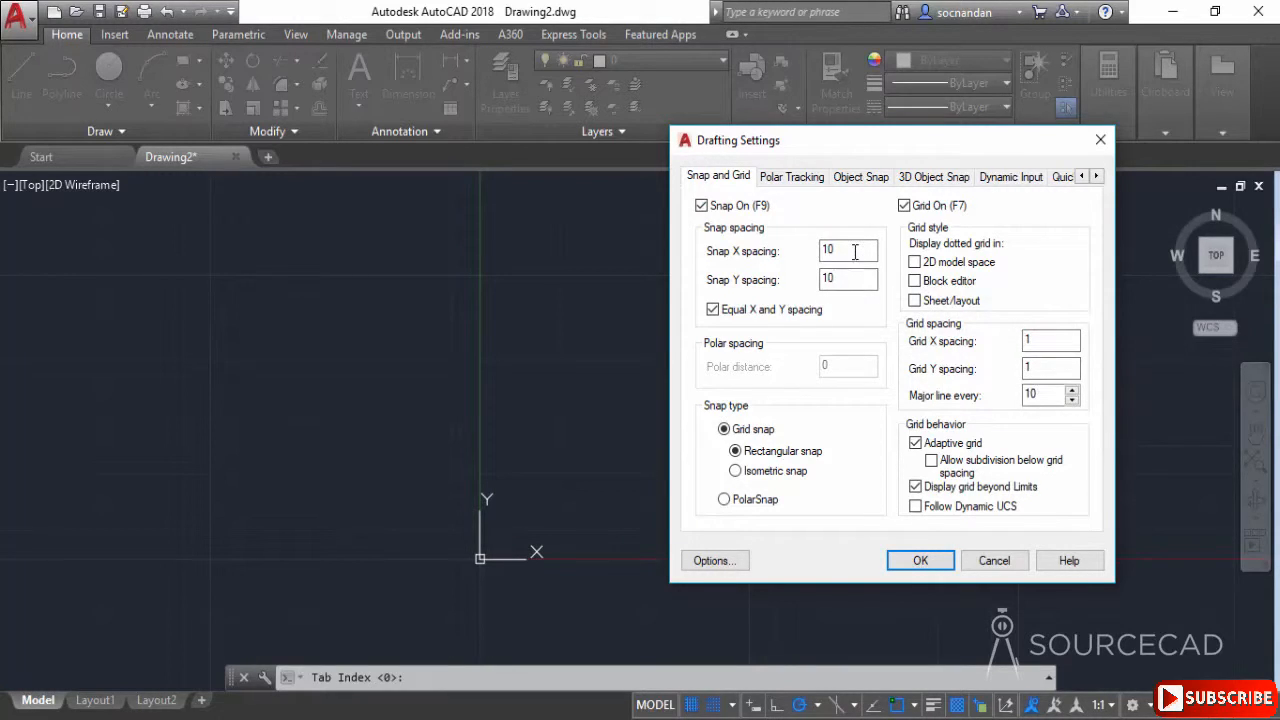
text(1)
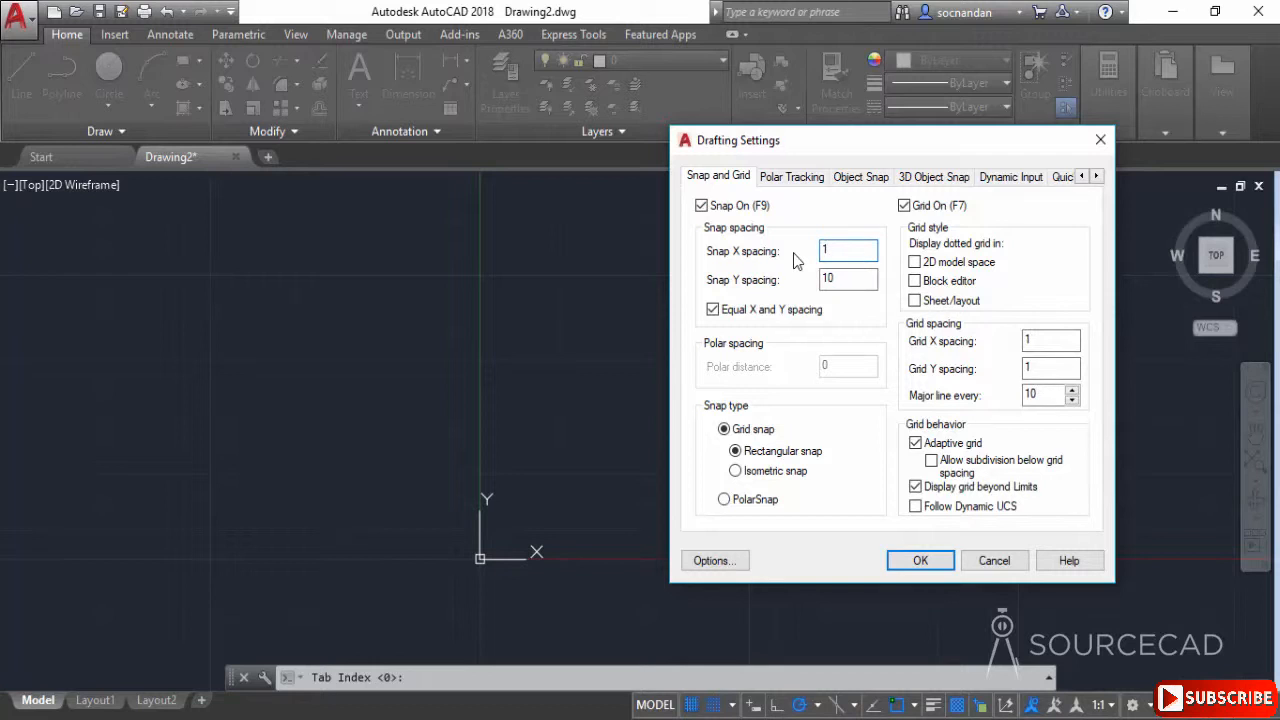
click(848, 280)
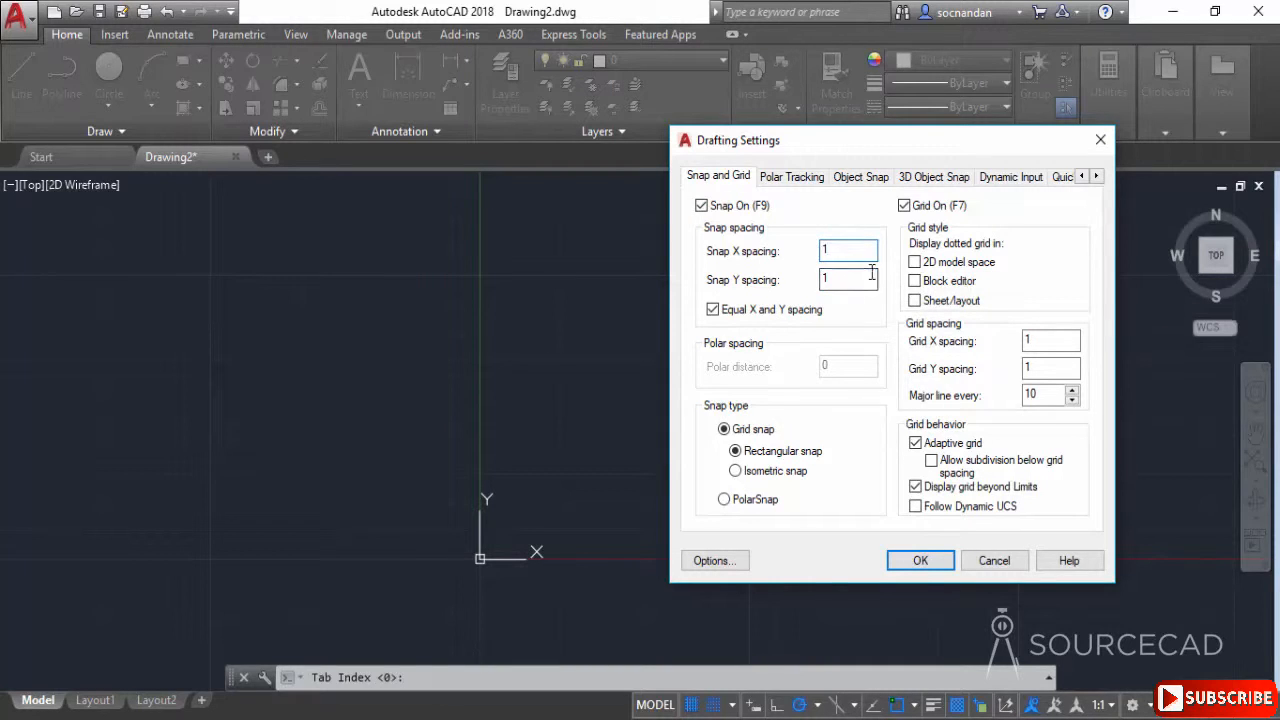
click(920, 560)
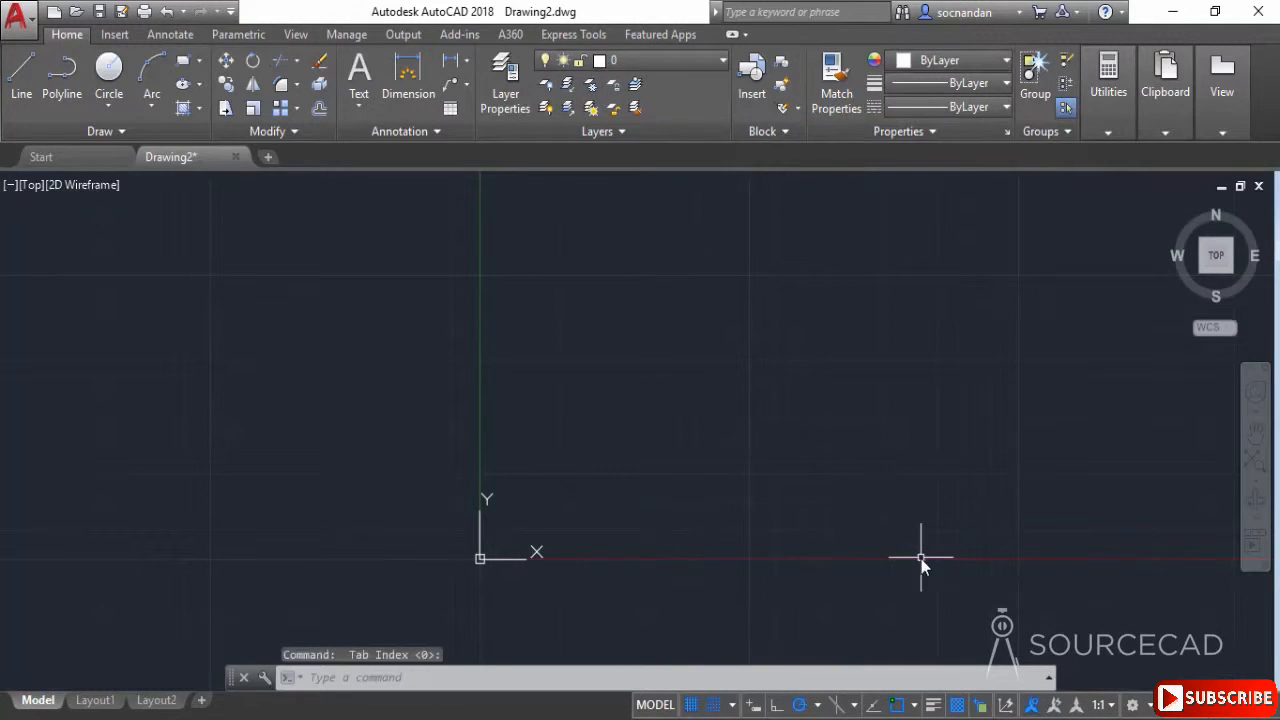
mouse_move(60, 140)
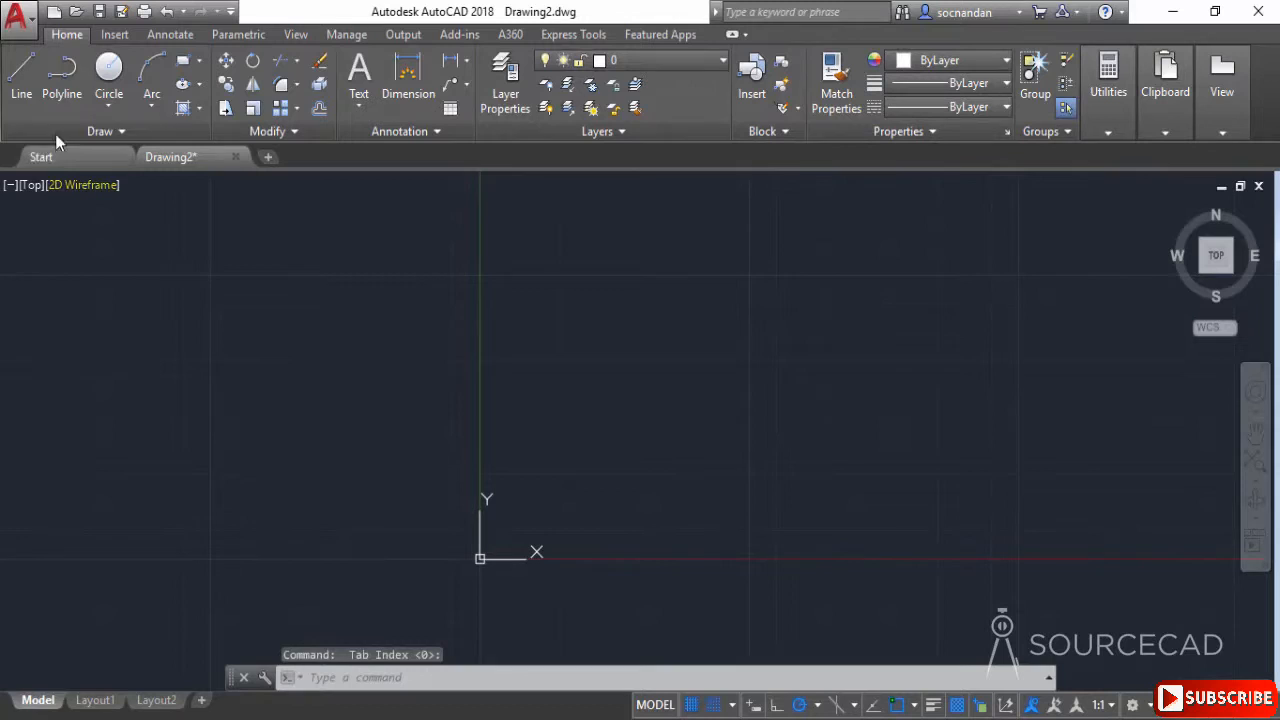
Start the Line command and reopen the snap mode choices from the status bar
click(20, 76)
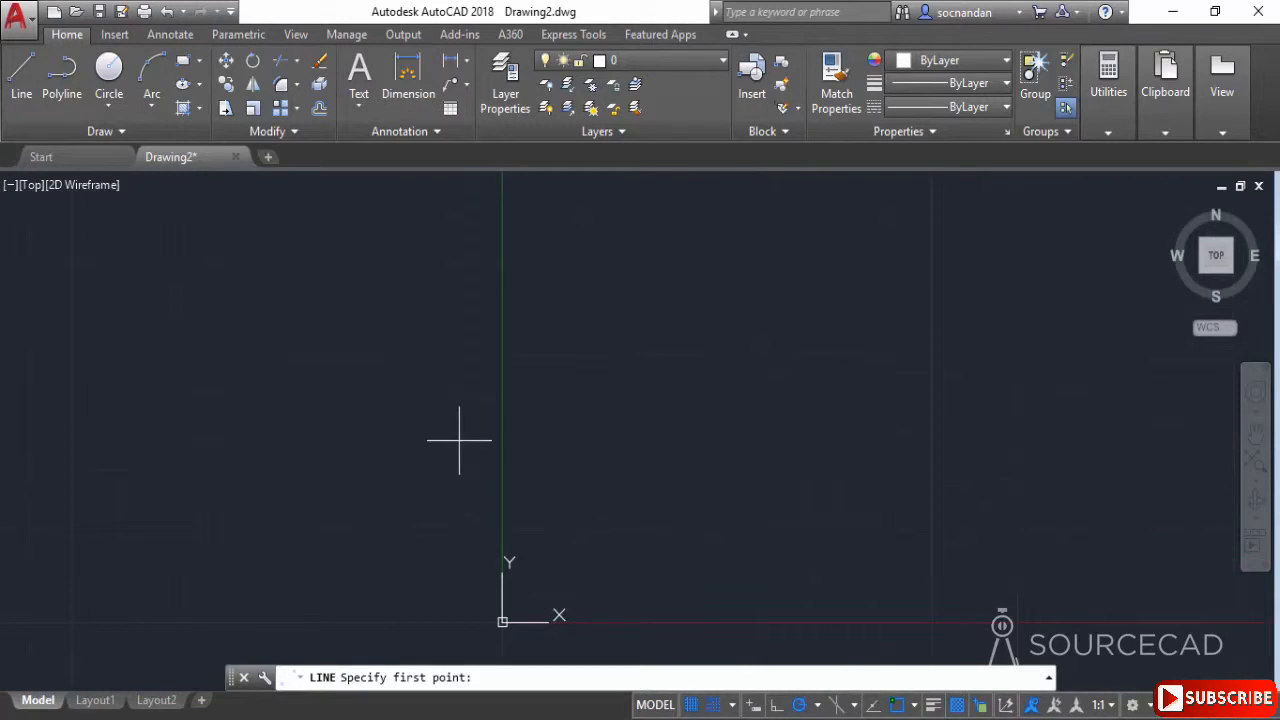
mouse_move(544, 398)
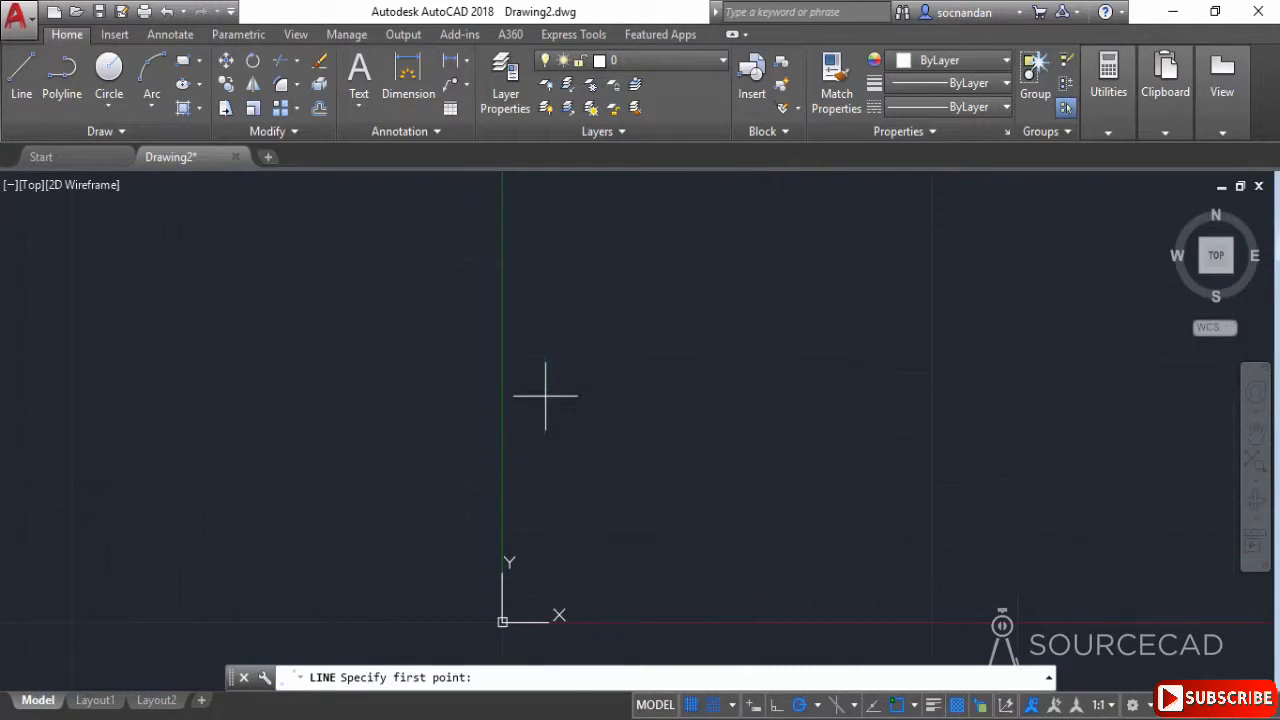
mouse_move(804, 304)
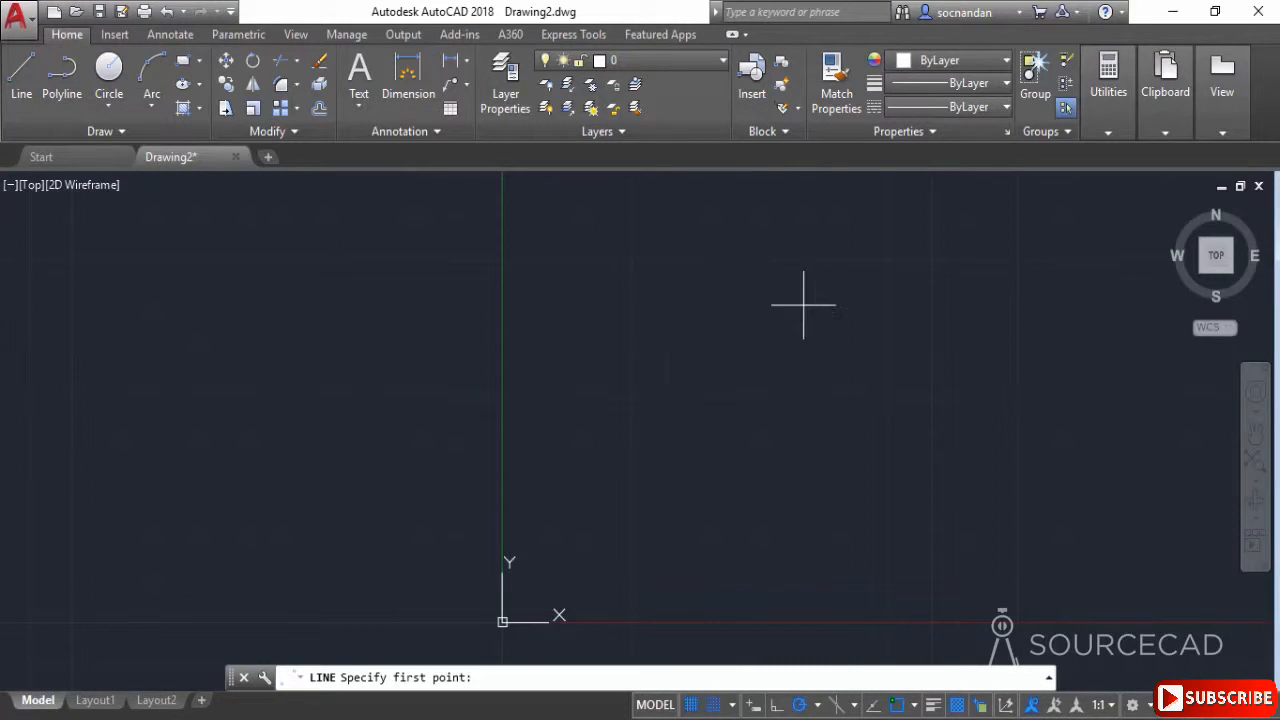
mouse_move(802, 350)
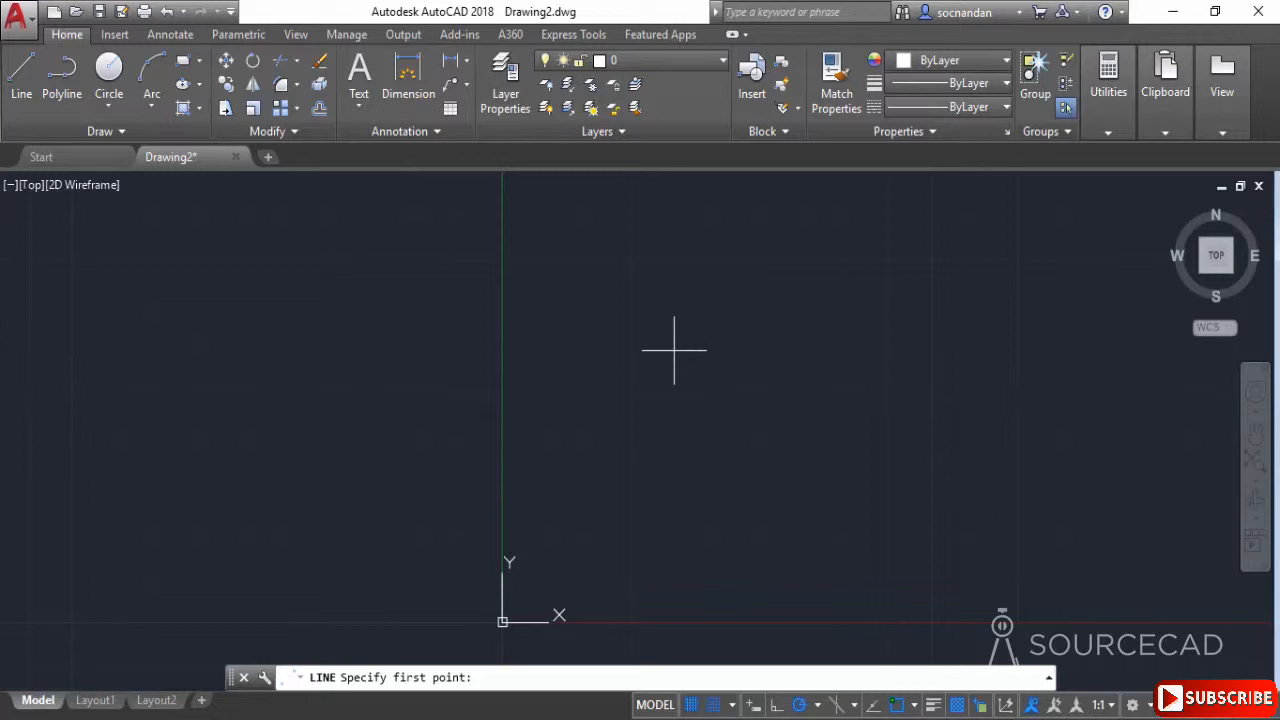
mouse_move(588, 396)
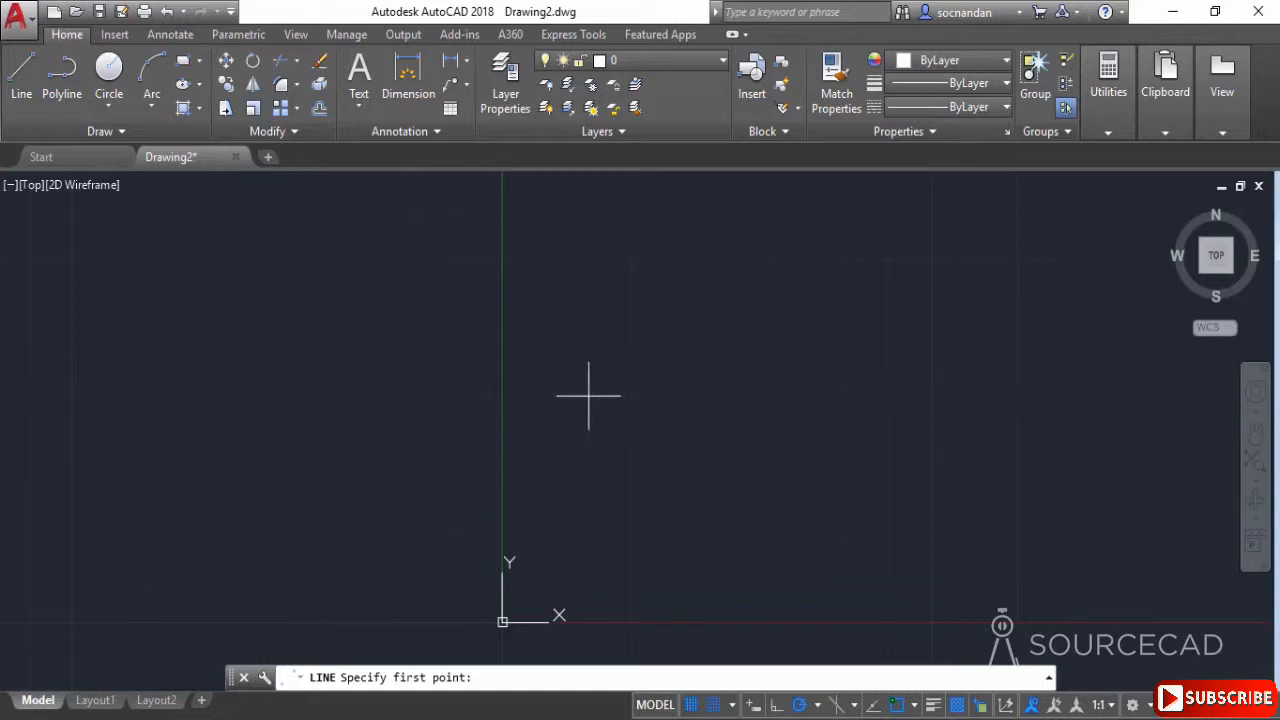
mouse_move(588, 350)
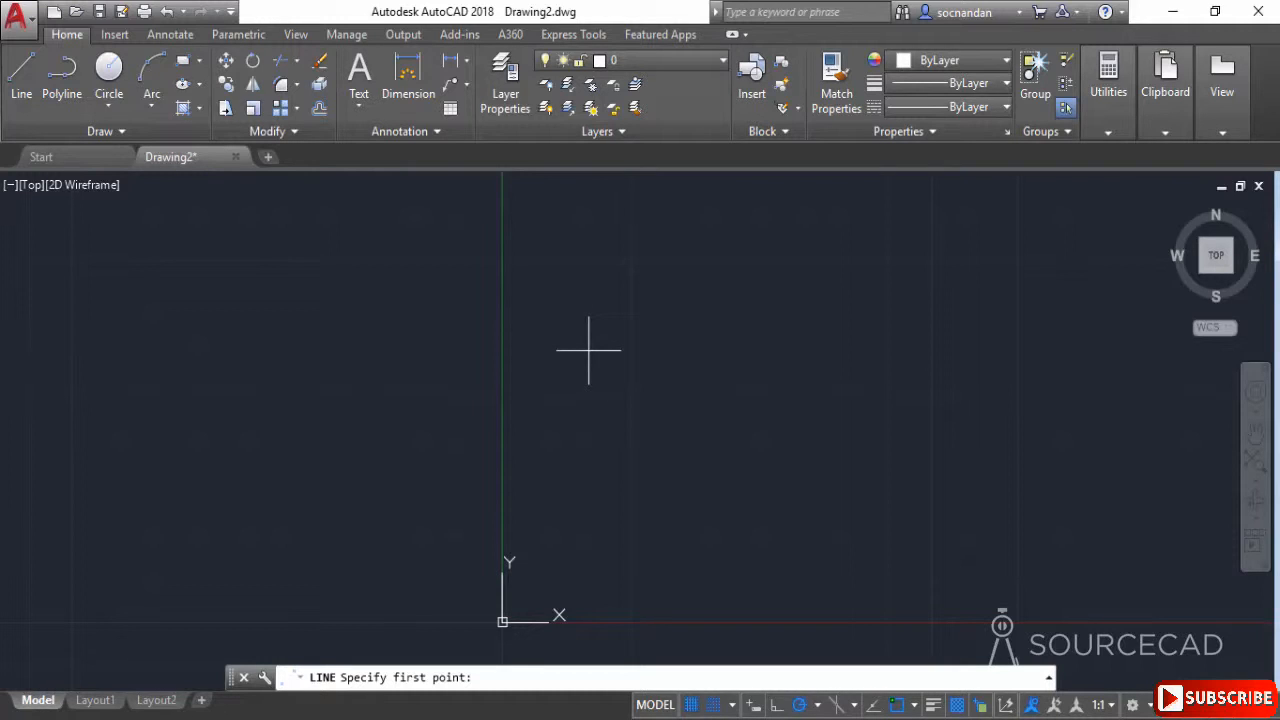
mouse_move(632, 352)
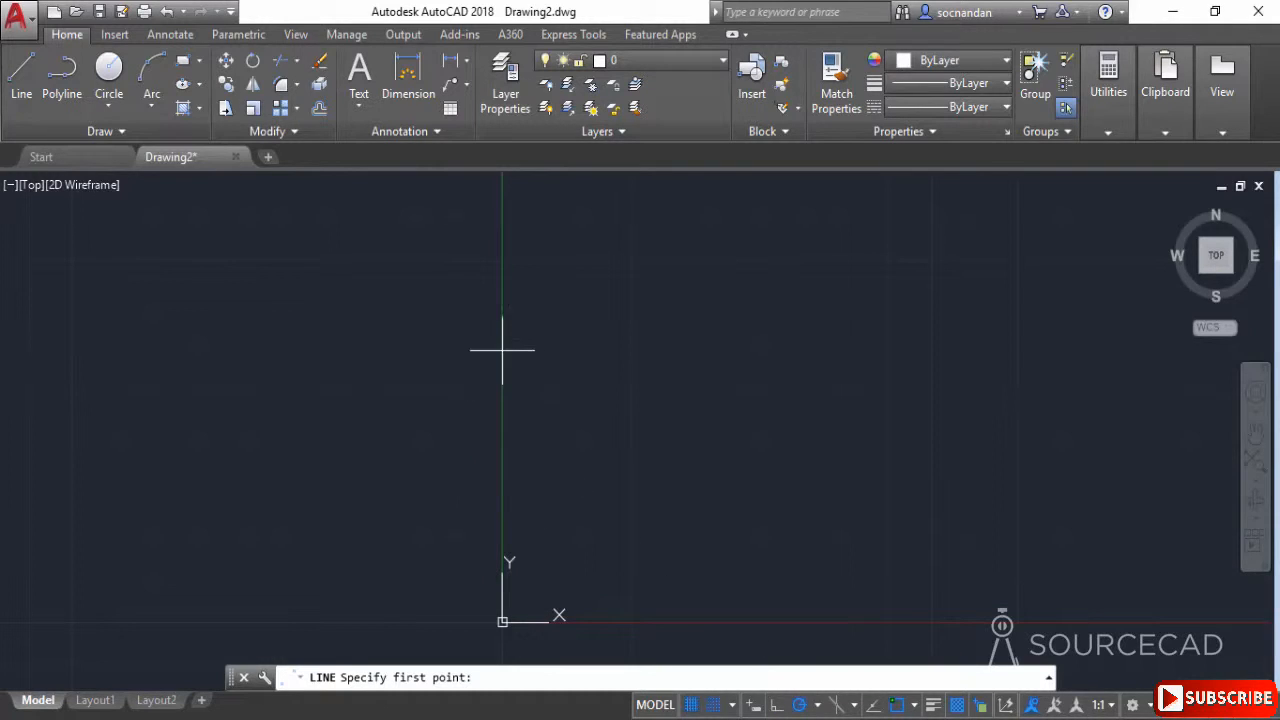
mouse_move(588, 396)
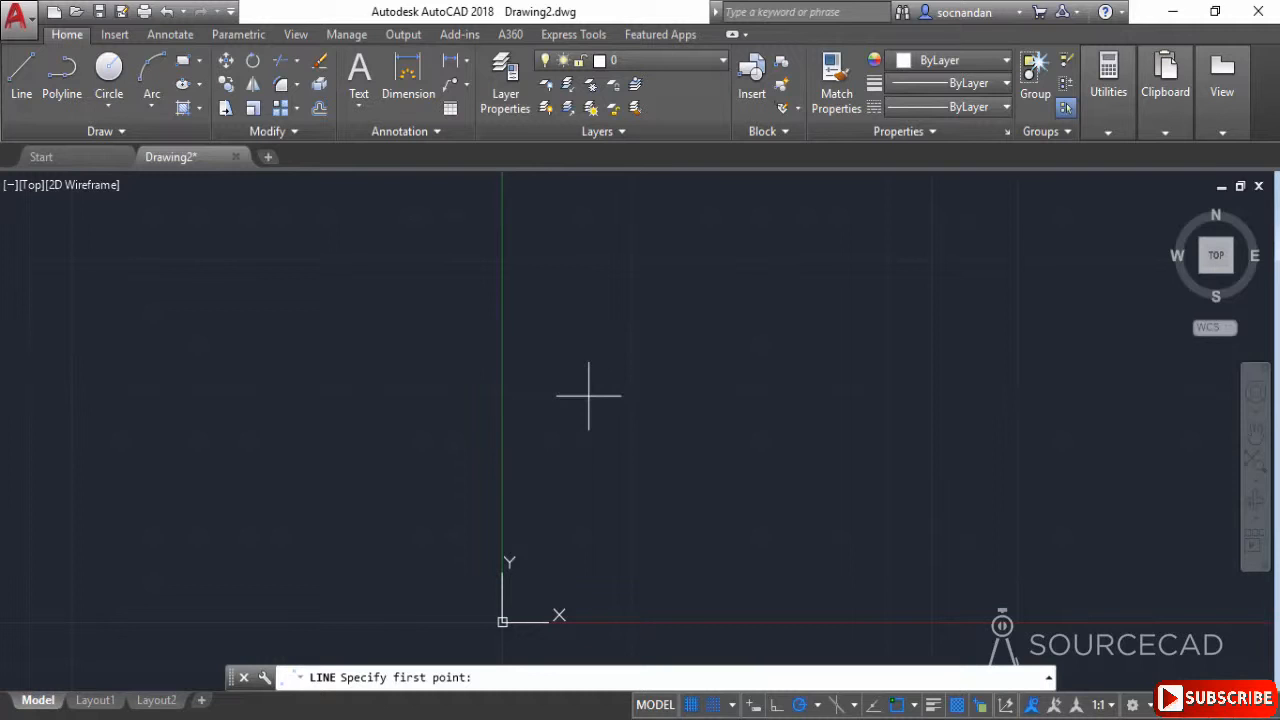
click(728, 704)
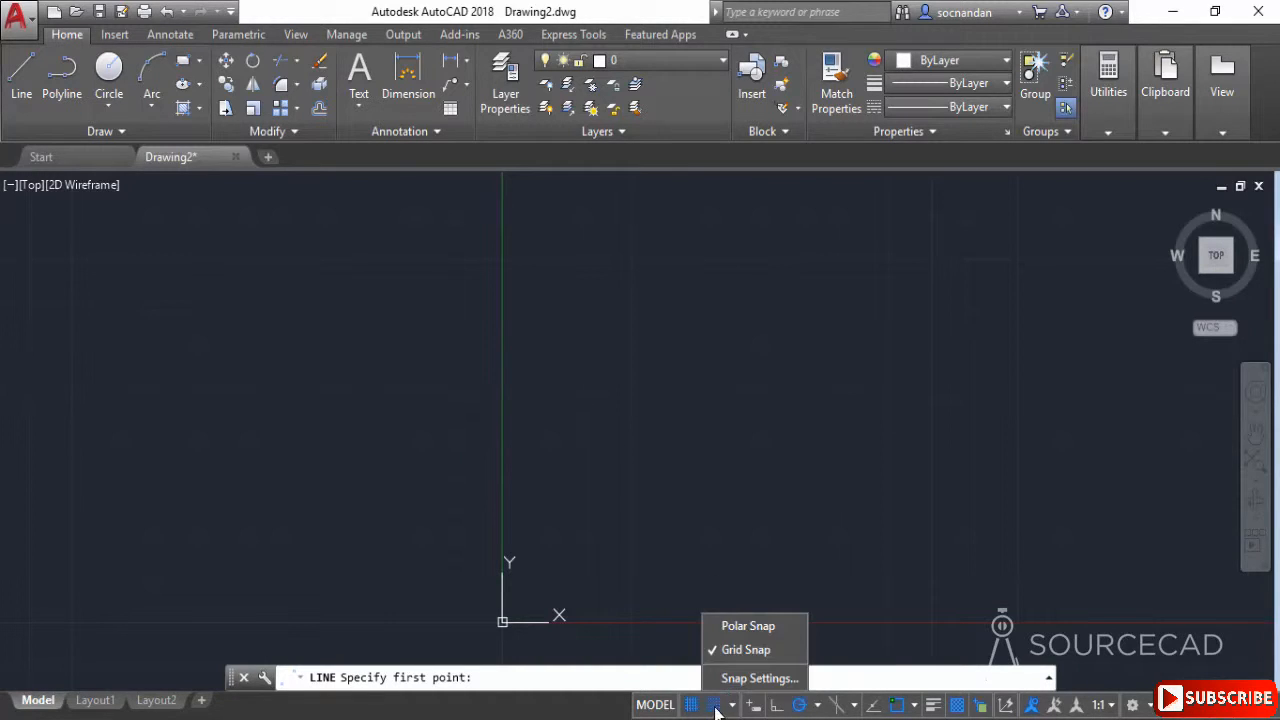
click(760, 678)
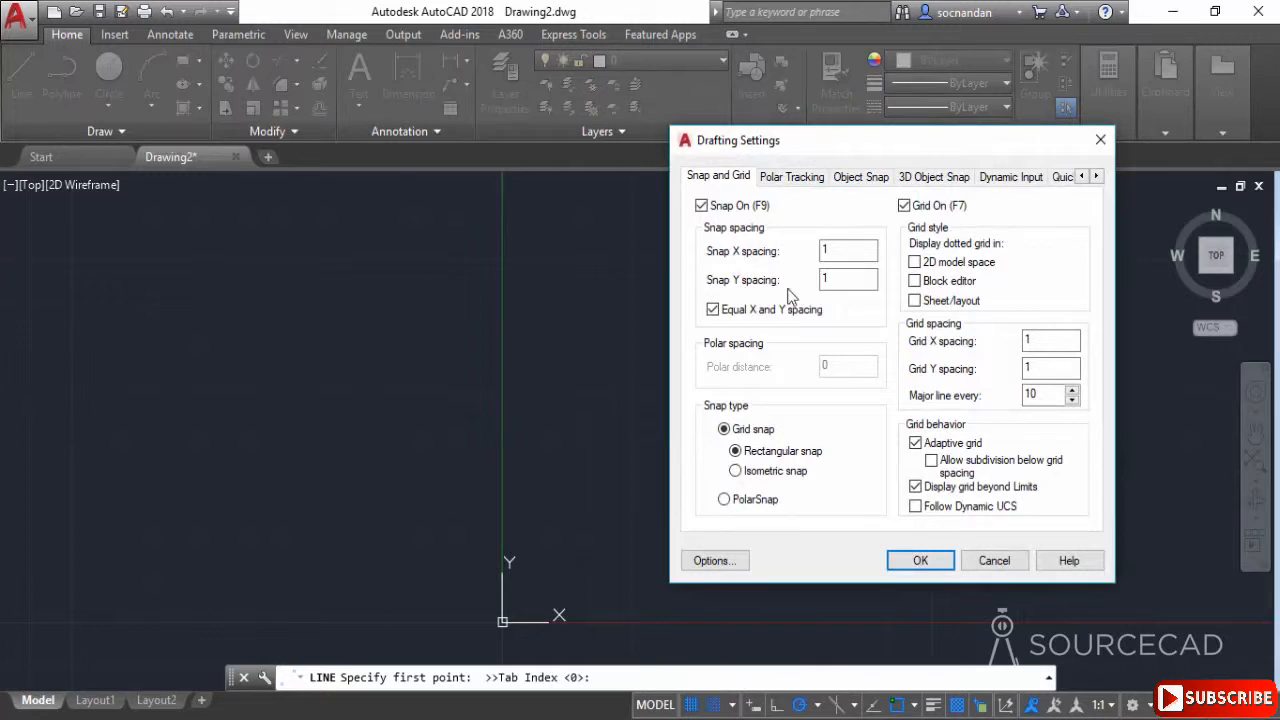
text(2)
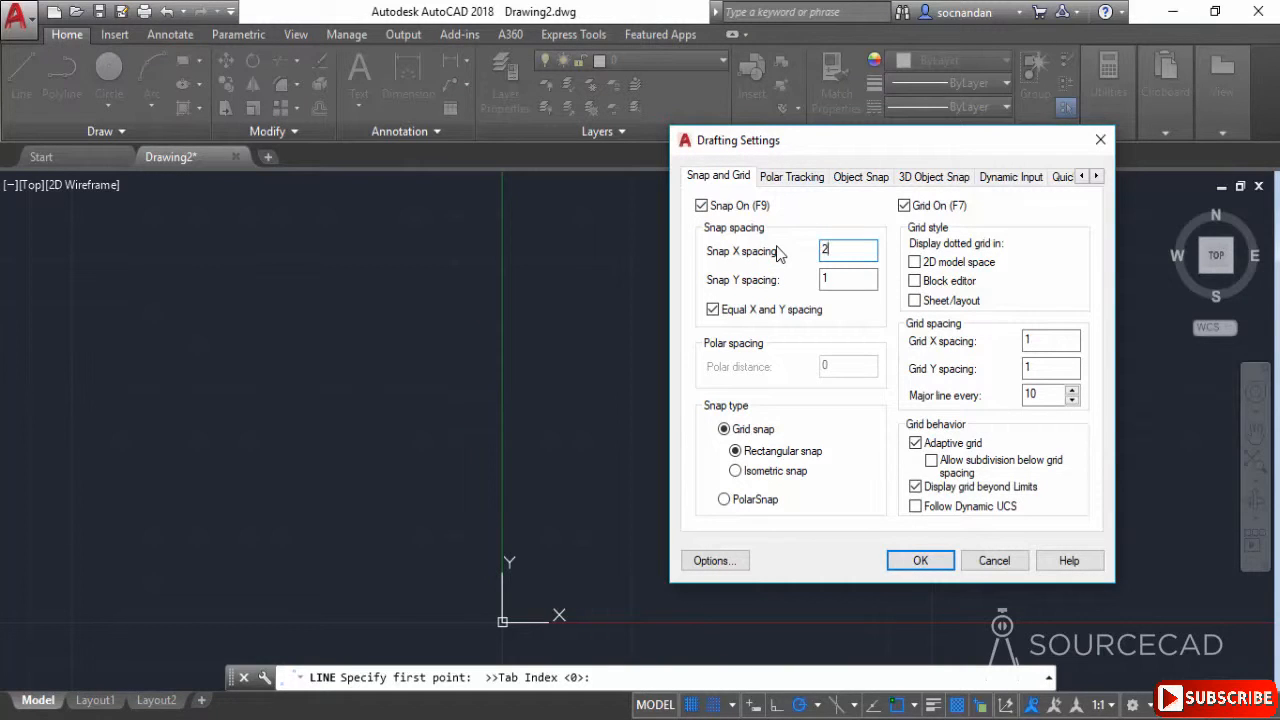
click(920, 560)
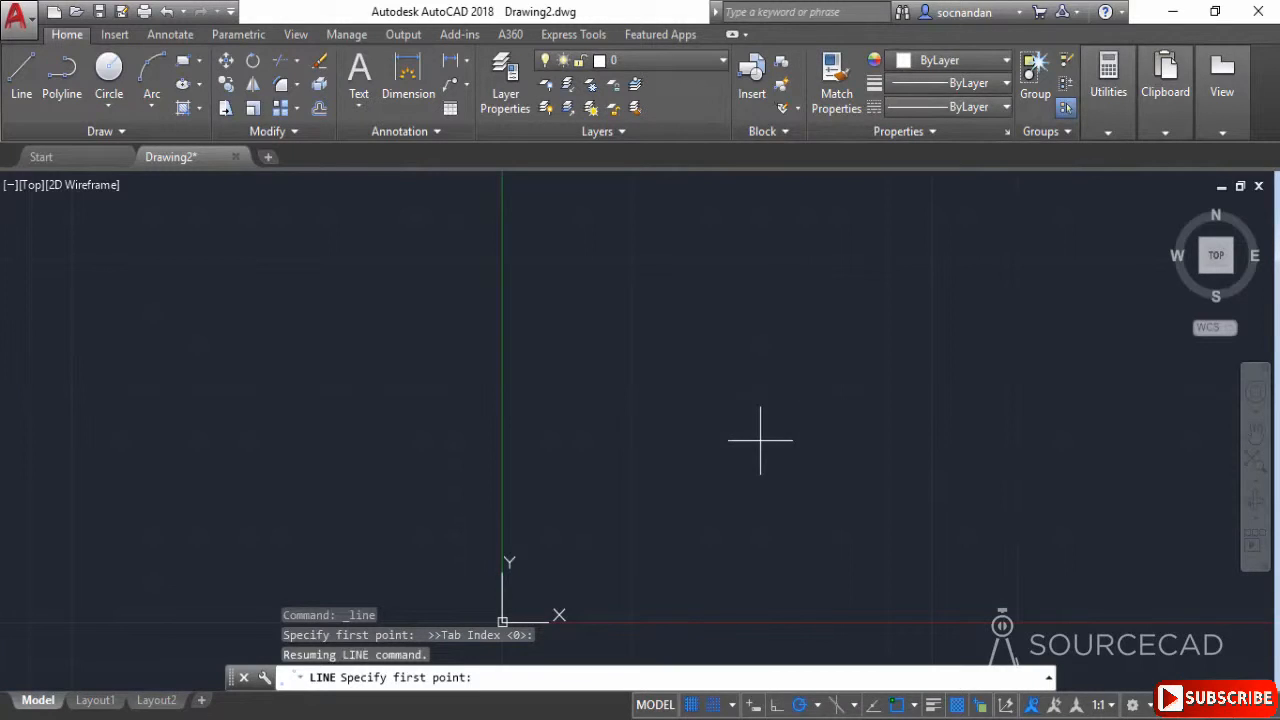
mouse_move(676, 350)
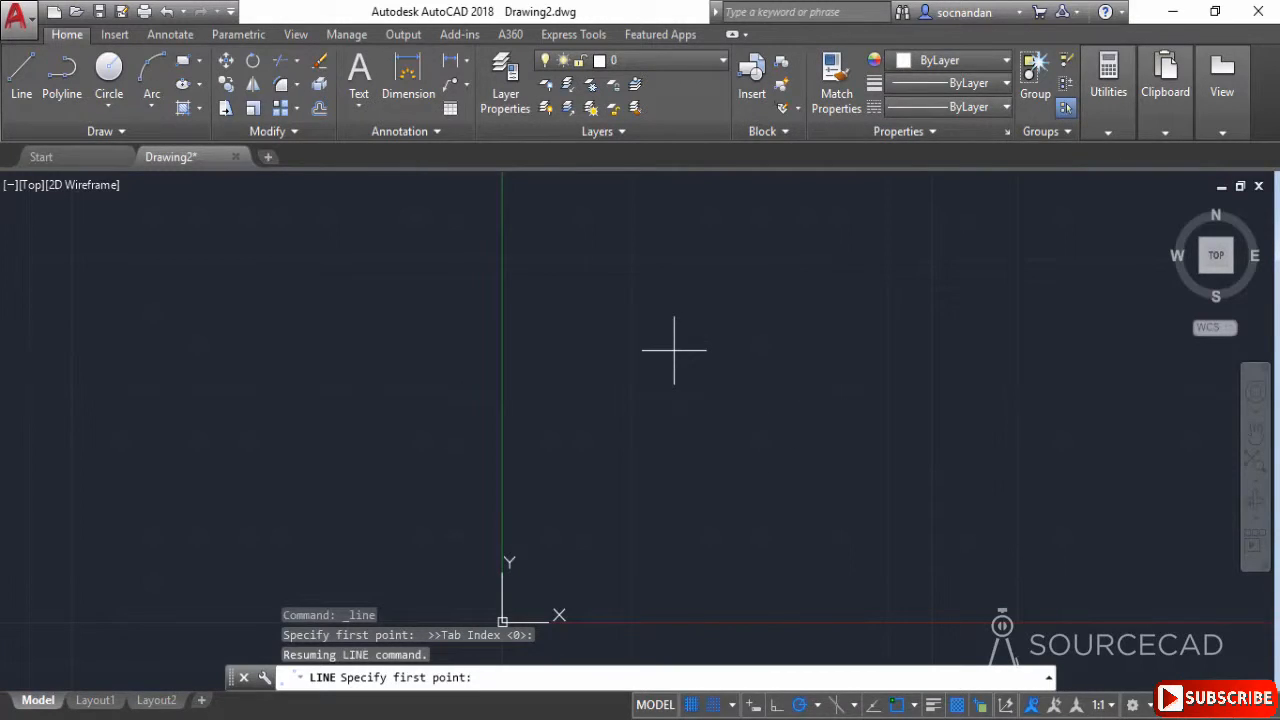
mouse_move(672, 260)
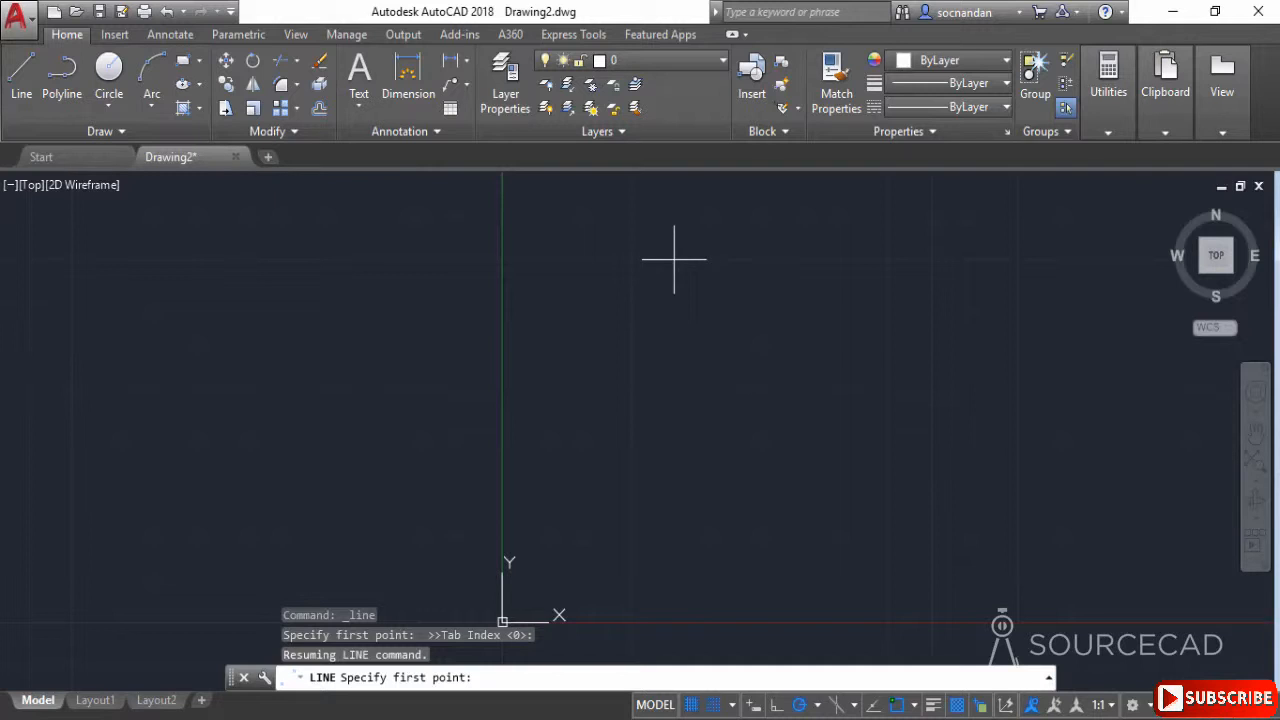
mouse_move(672, 440)
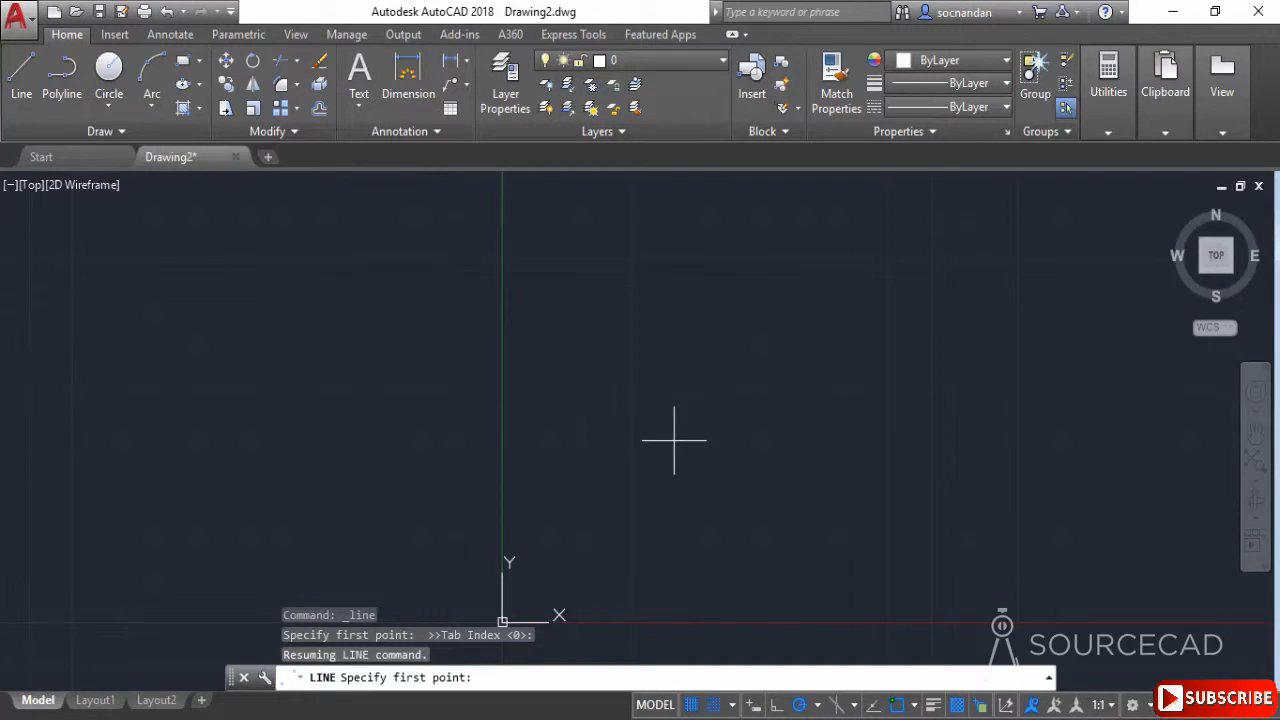
click(716, 704)
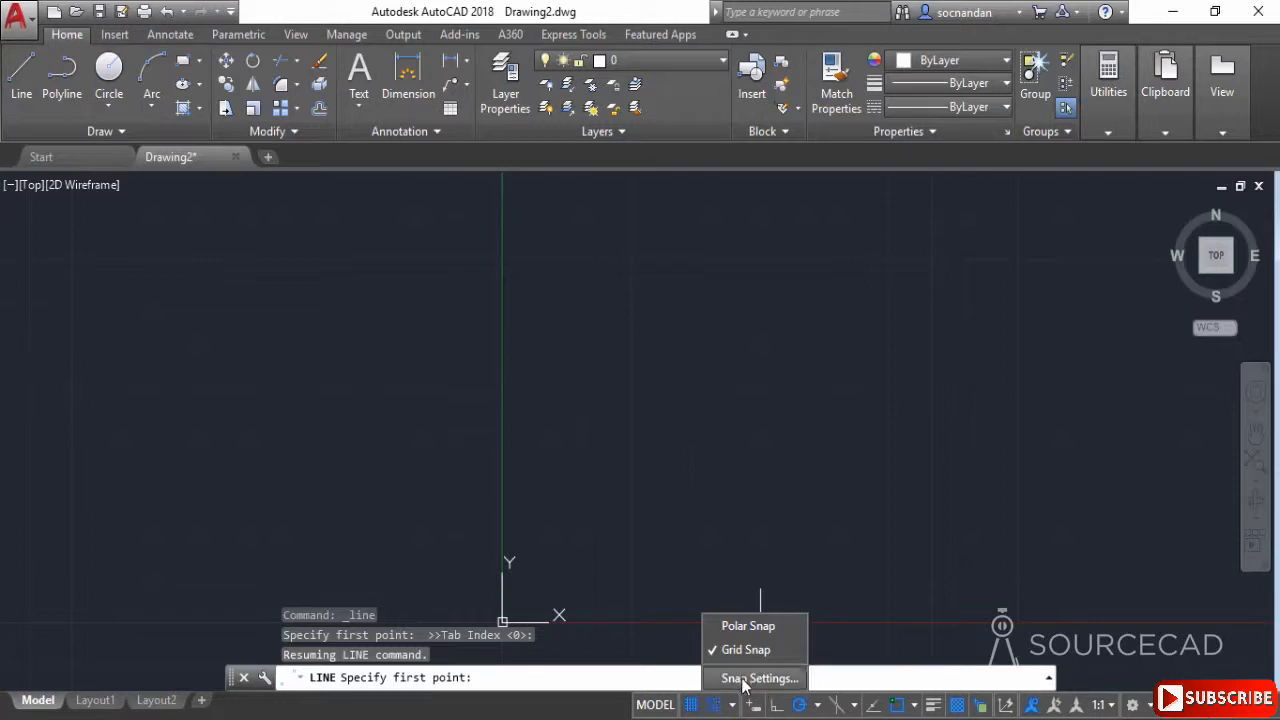
click(760, 678)
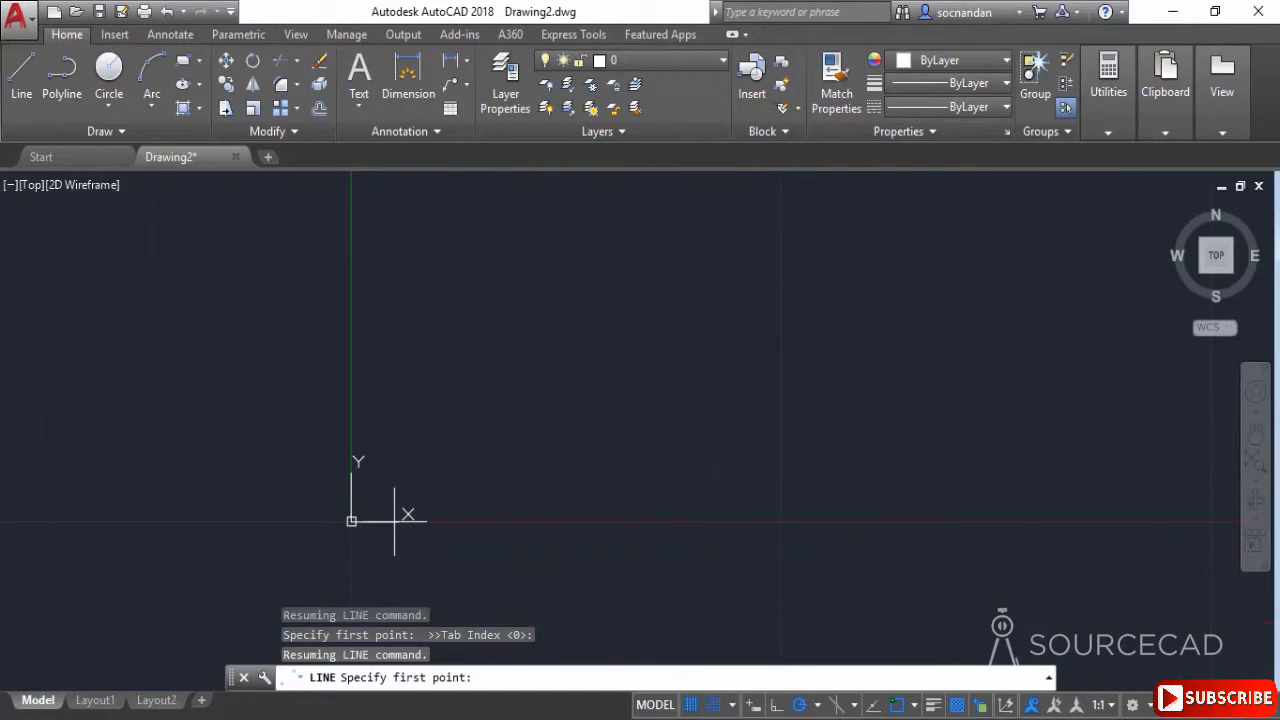
mouse_move(352, 520)
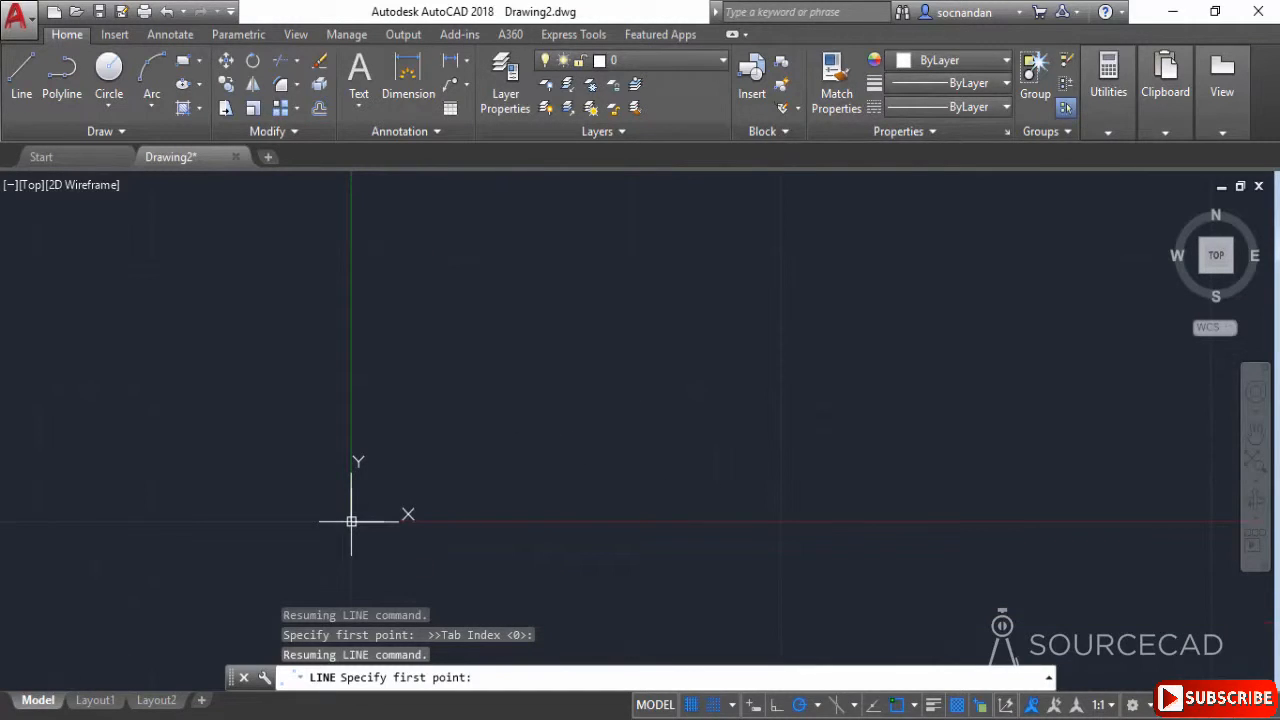
Place the rectangle's lines from the origin, 4 units right and 3 up, snapped to the grid
click(352, 520)
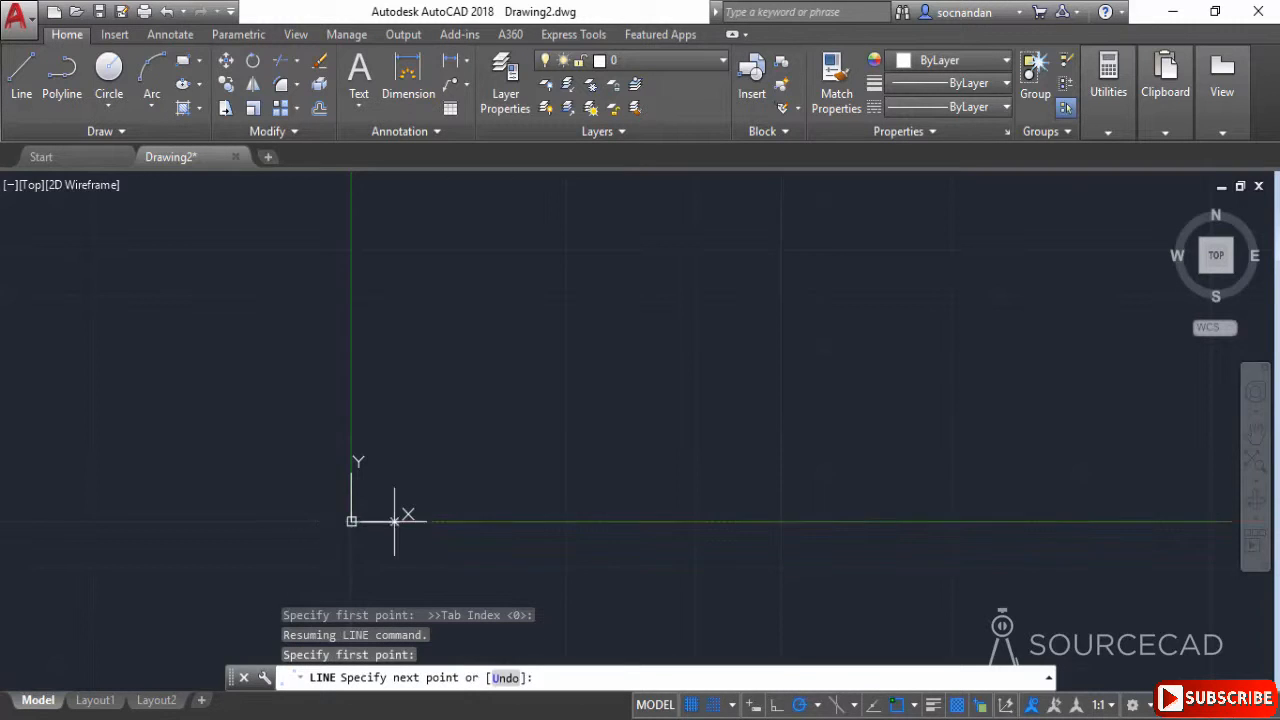
mouse_move(524, 520)
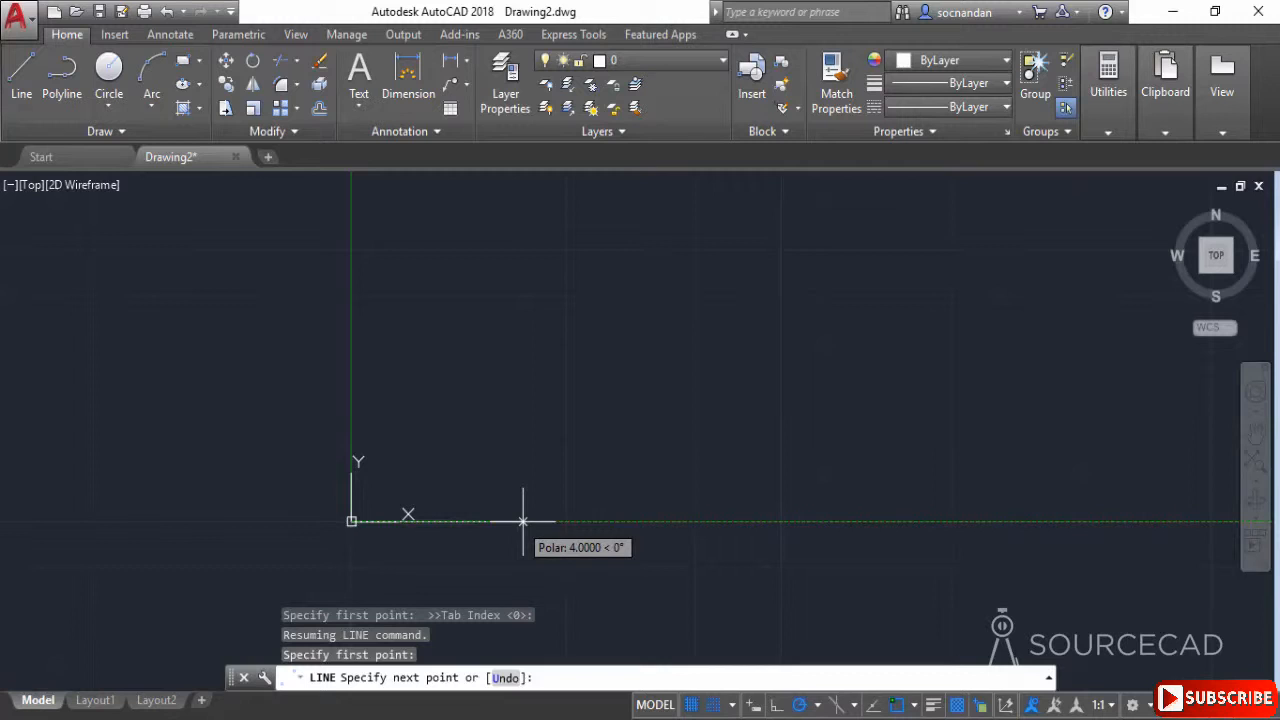
mouse_move(736, 520)
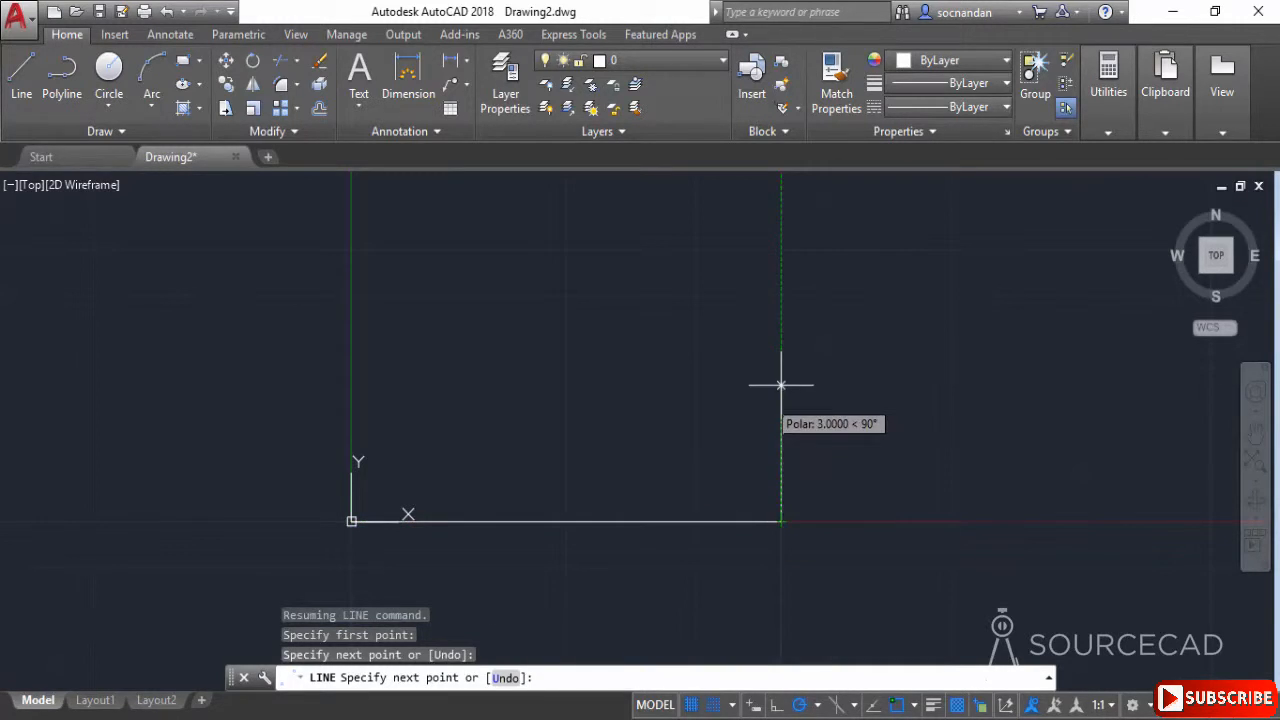
click(780, 296)
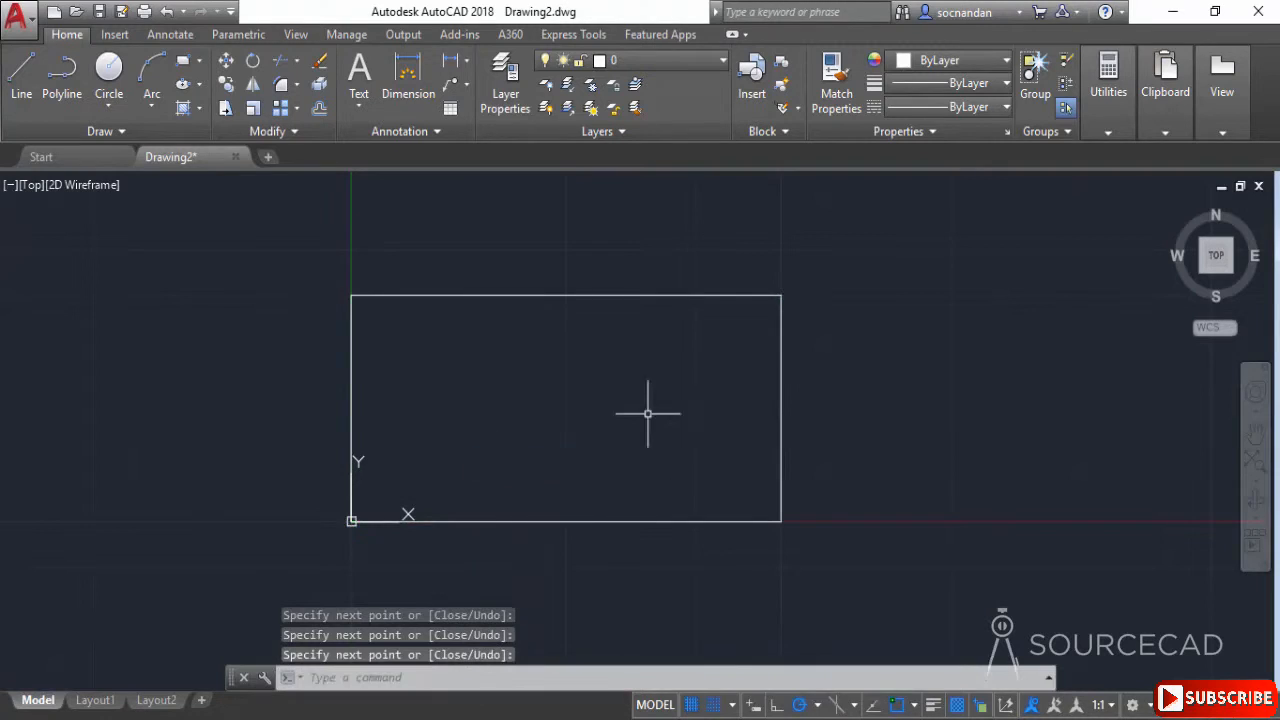
mouse_move(590, 428)
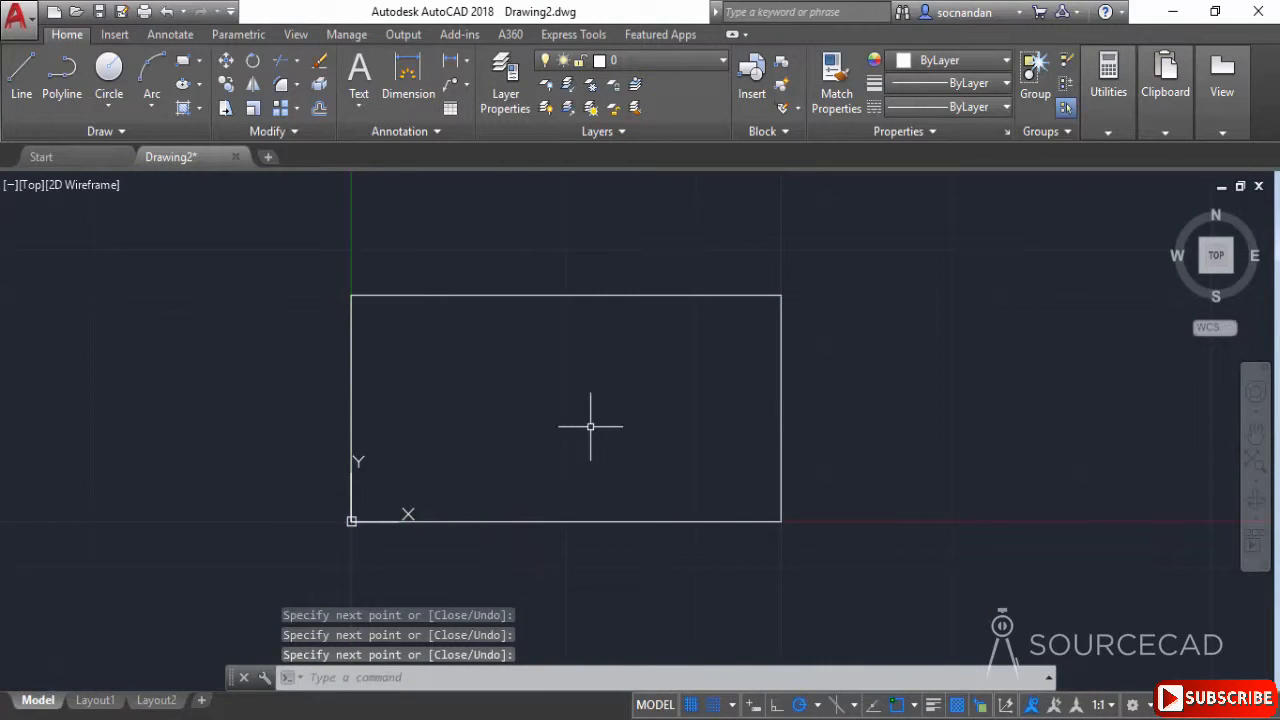
mouse_move(758, 248)
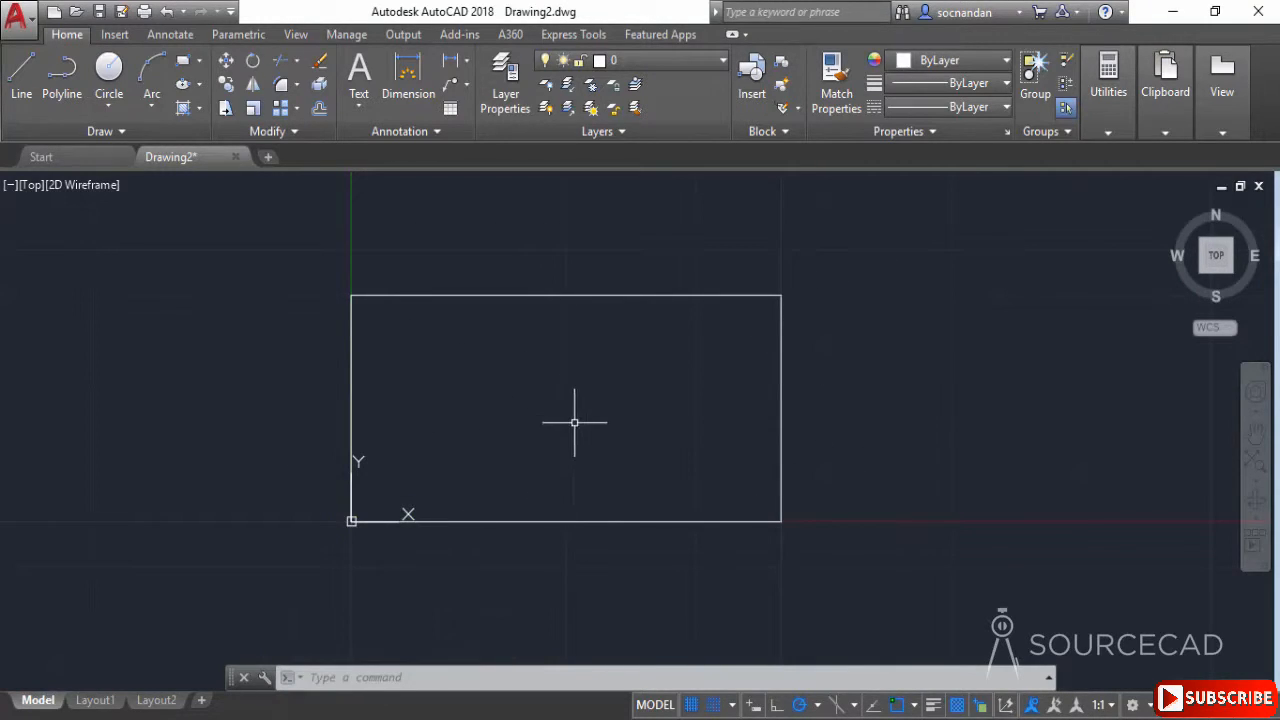
mouse_move(604, 444)
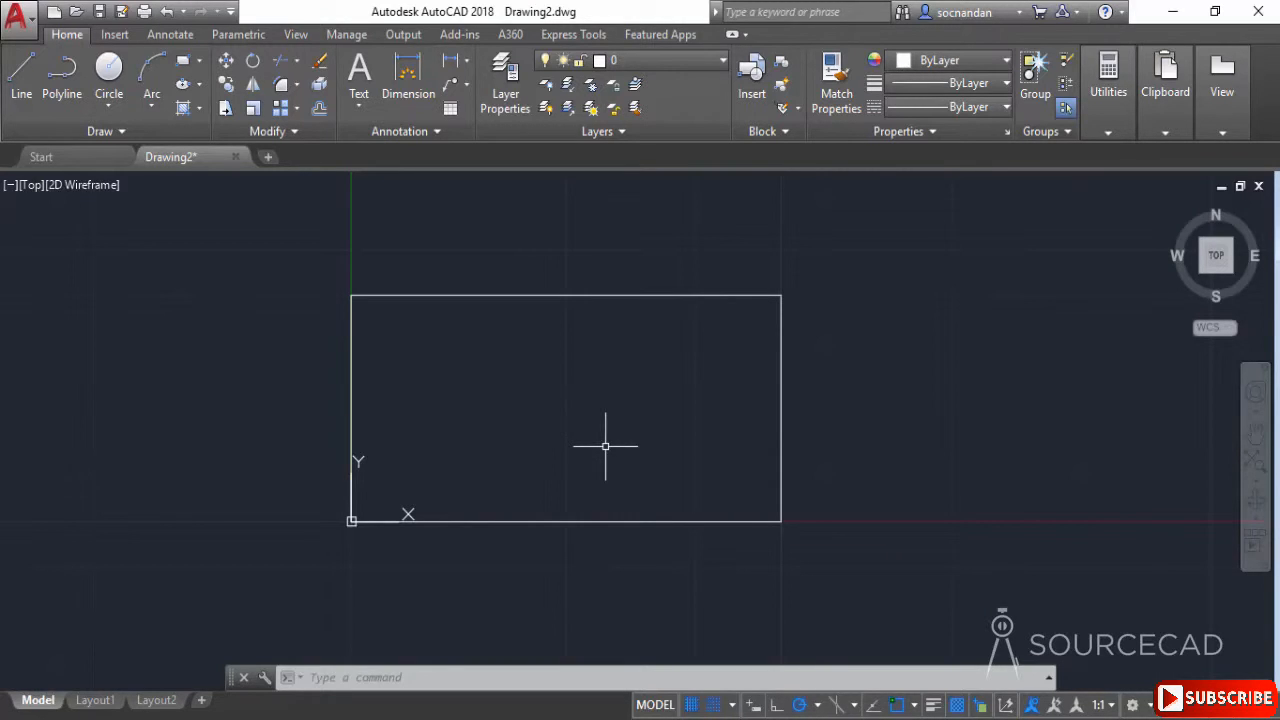
mouse_move(716, 704)
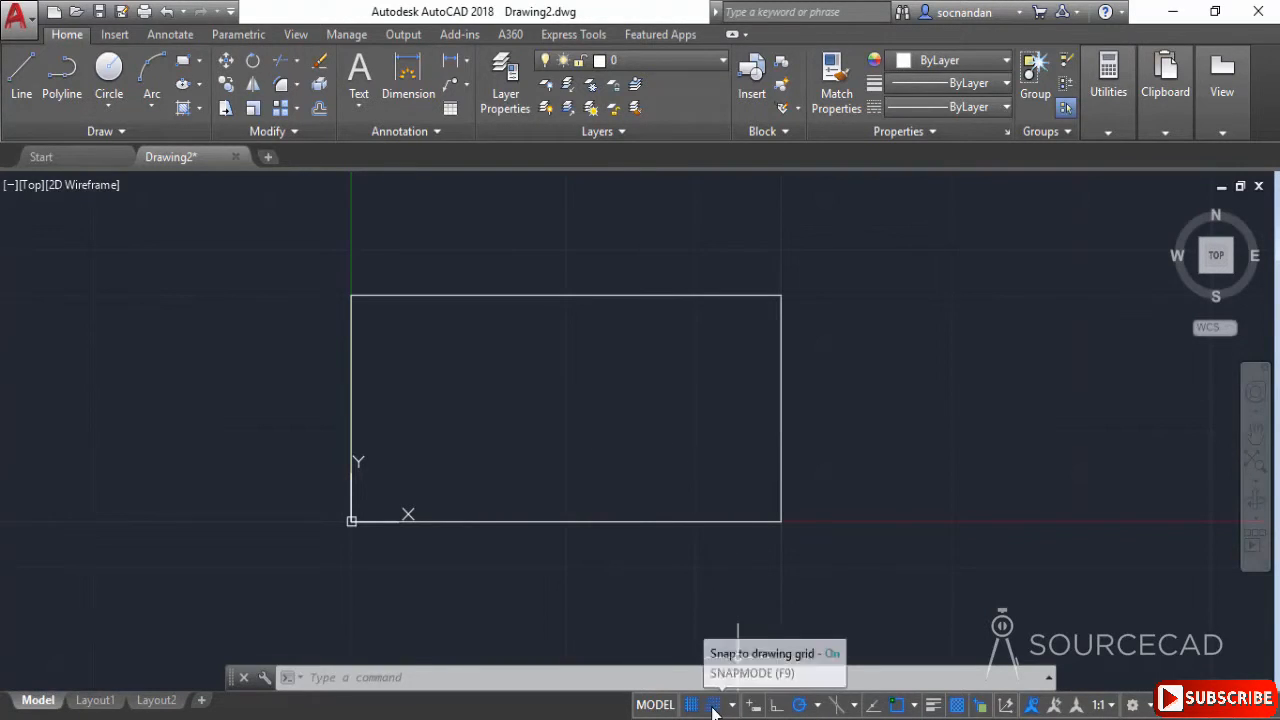
Switch grid snapping and the grid display off, leaving the rectangle on a plain background
click(692, 704)
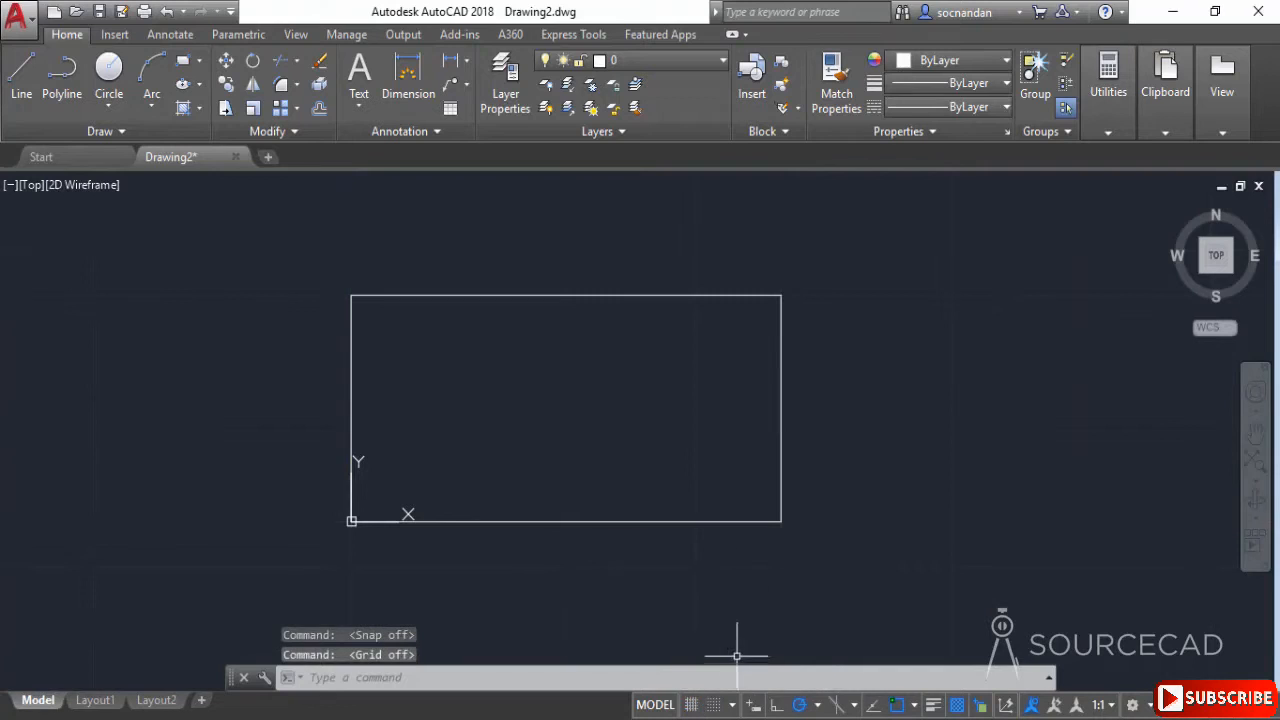
mouse_move(684, 570)
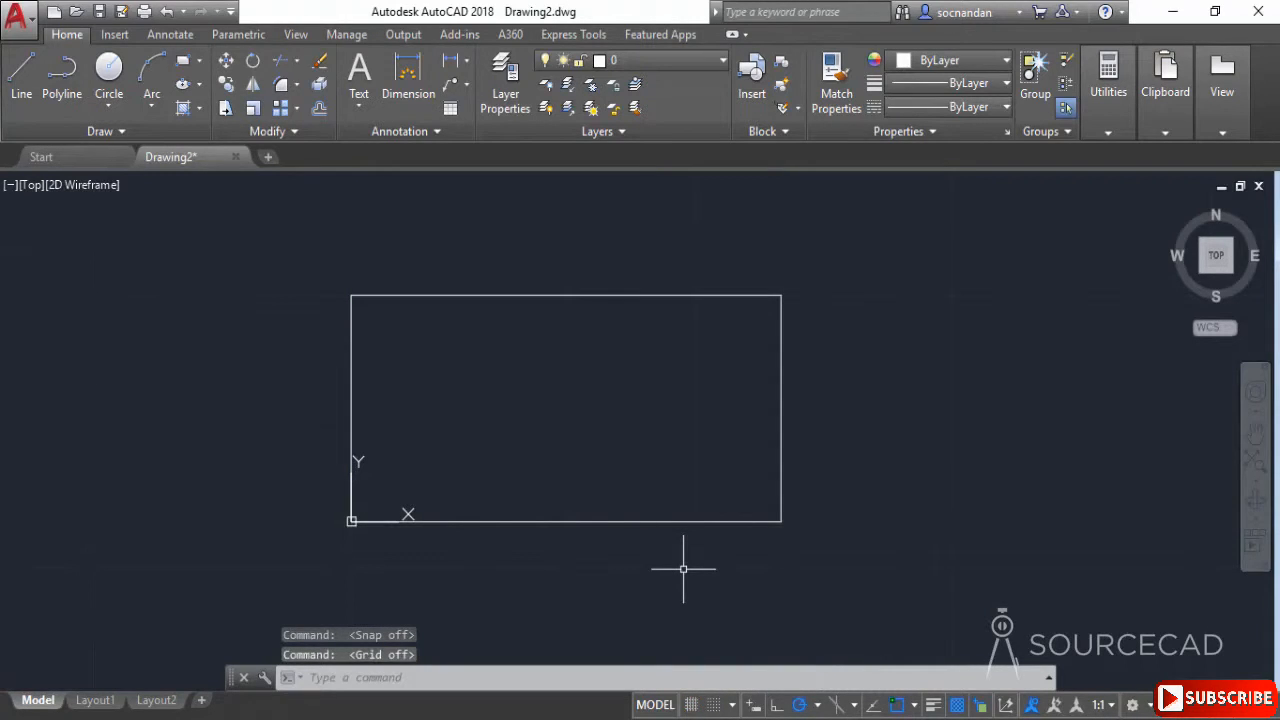